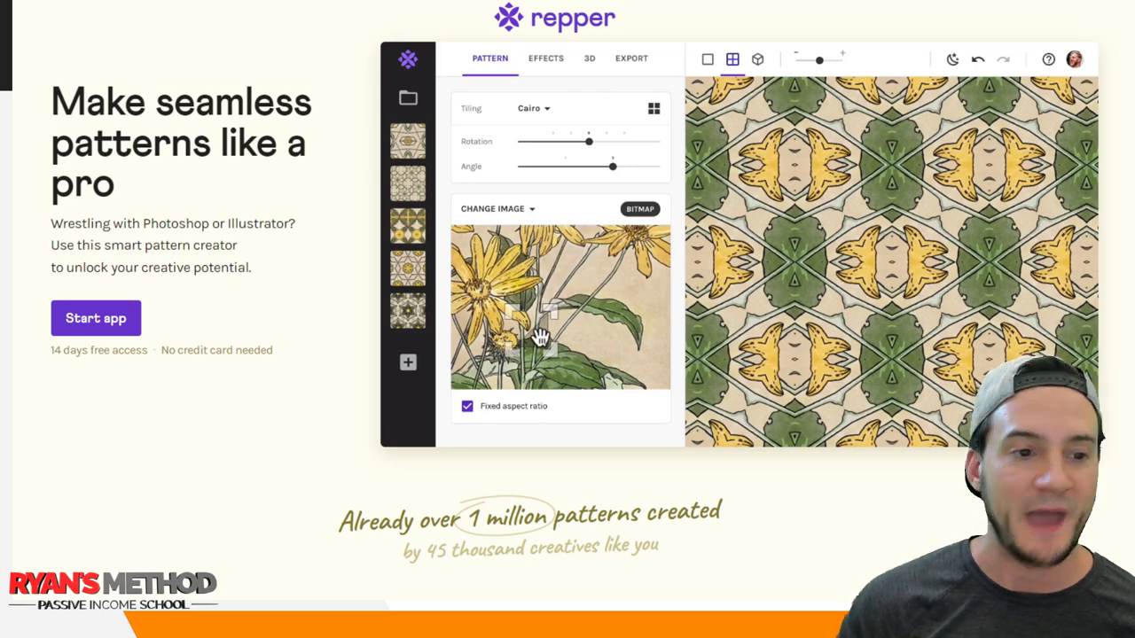
mouse_move(209, 277)
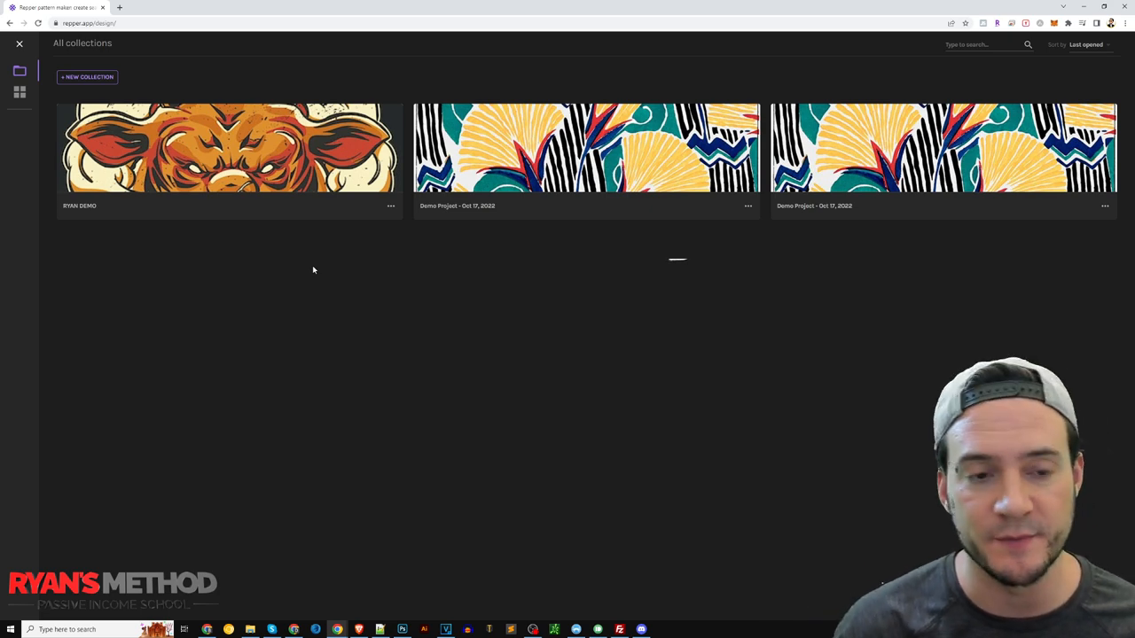
mouse_move(277, 266)
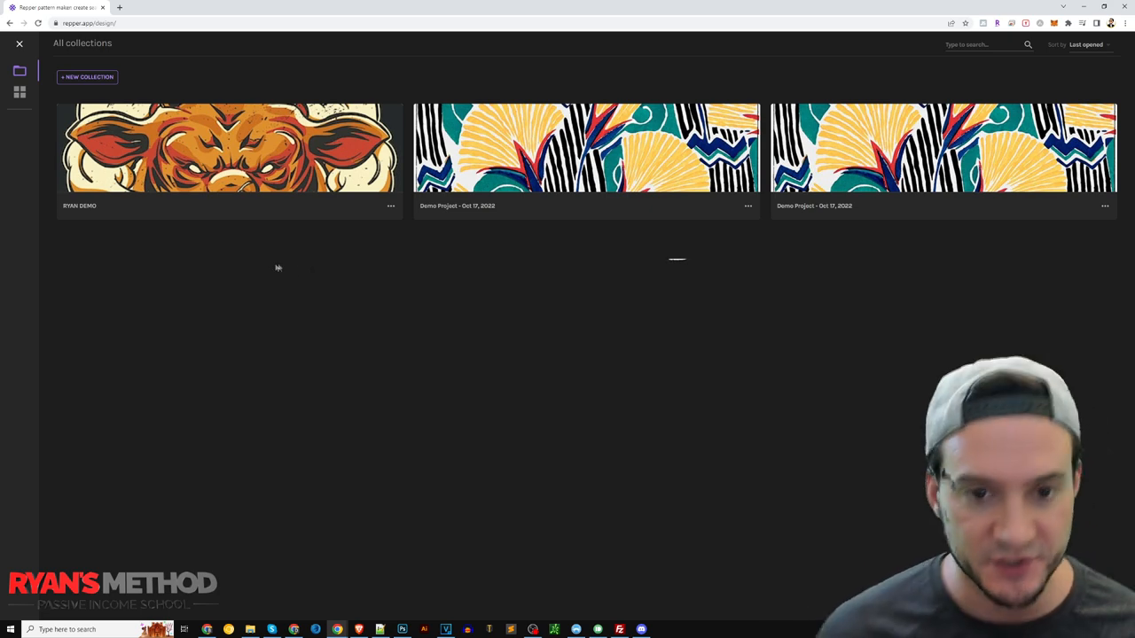
mouse_move(890, 177)
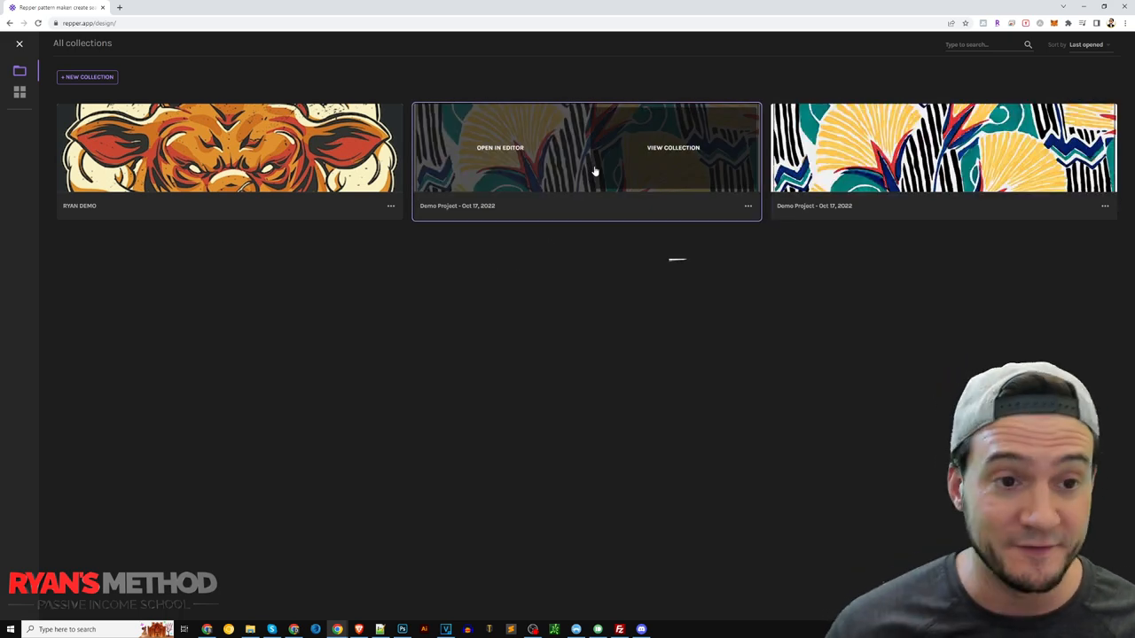
mouse_move(178, 168)
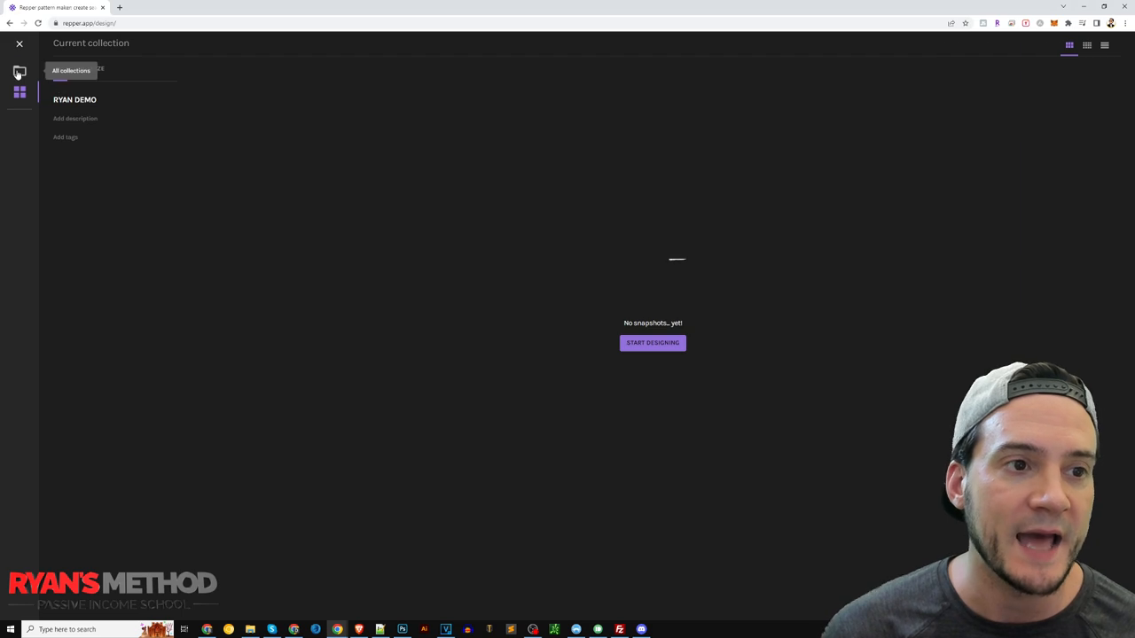
Step: Start designing in the collection so the bull's-head image loads into the editor
left_click(652, 344)
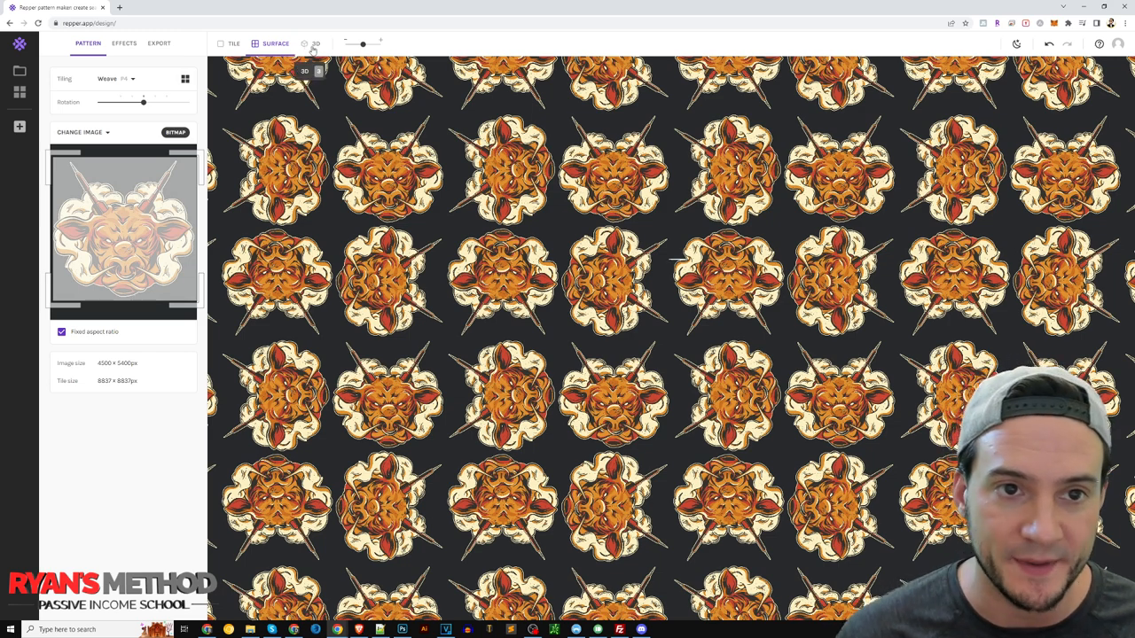
left_click(313, 43)
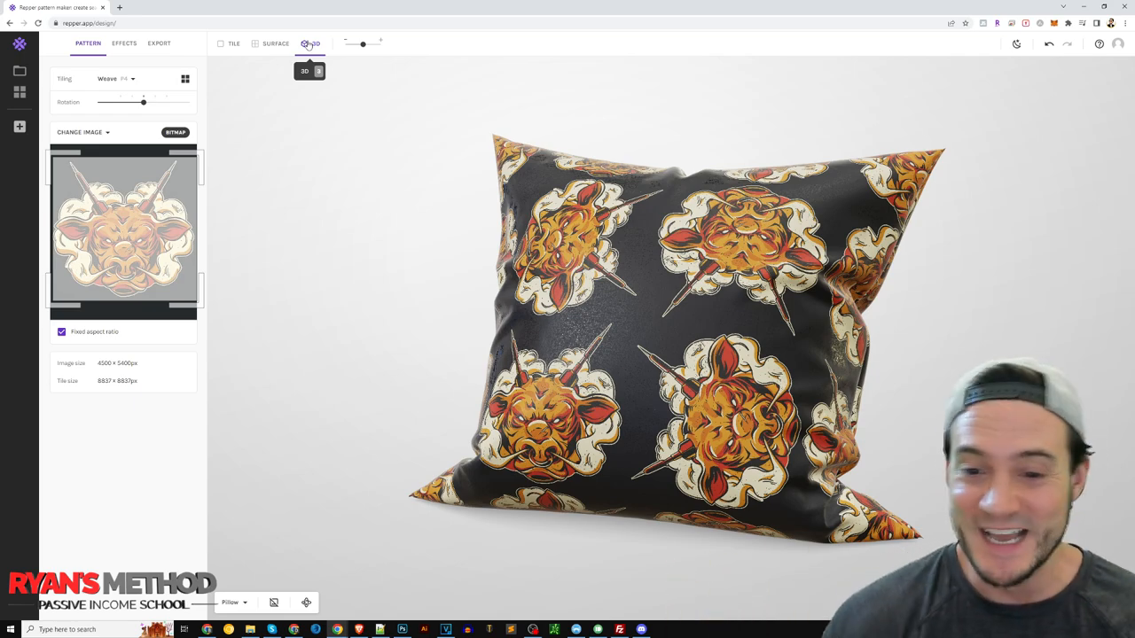
left_click(276, 43)
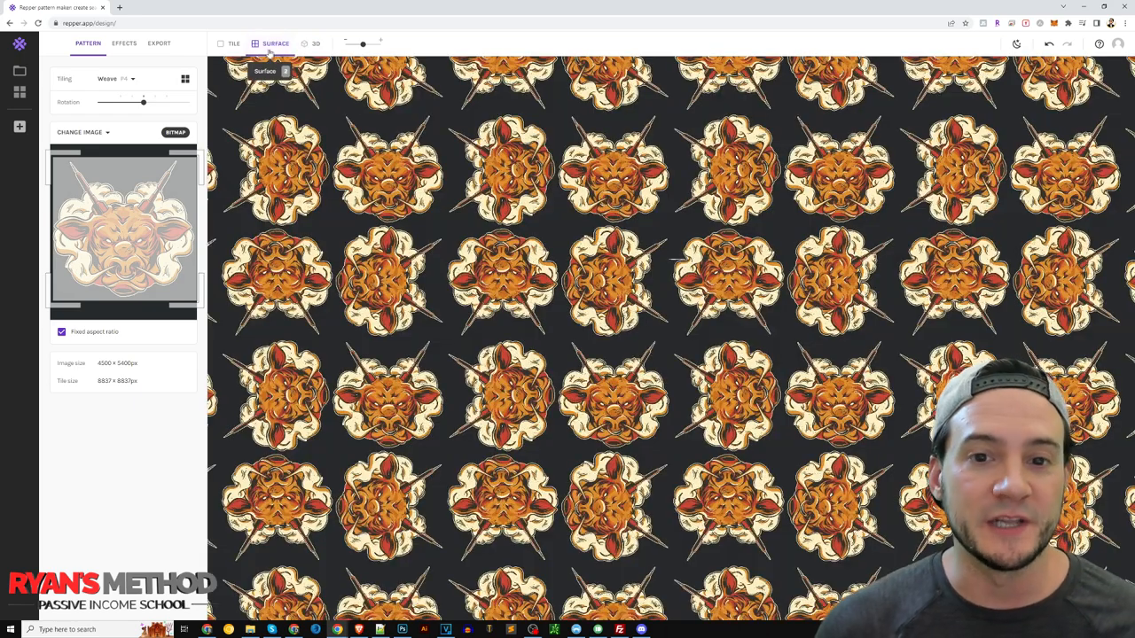
left_click(234, 42)
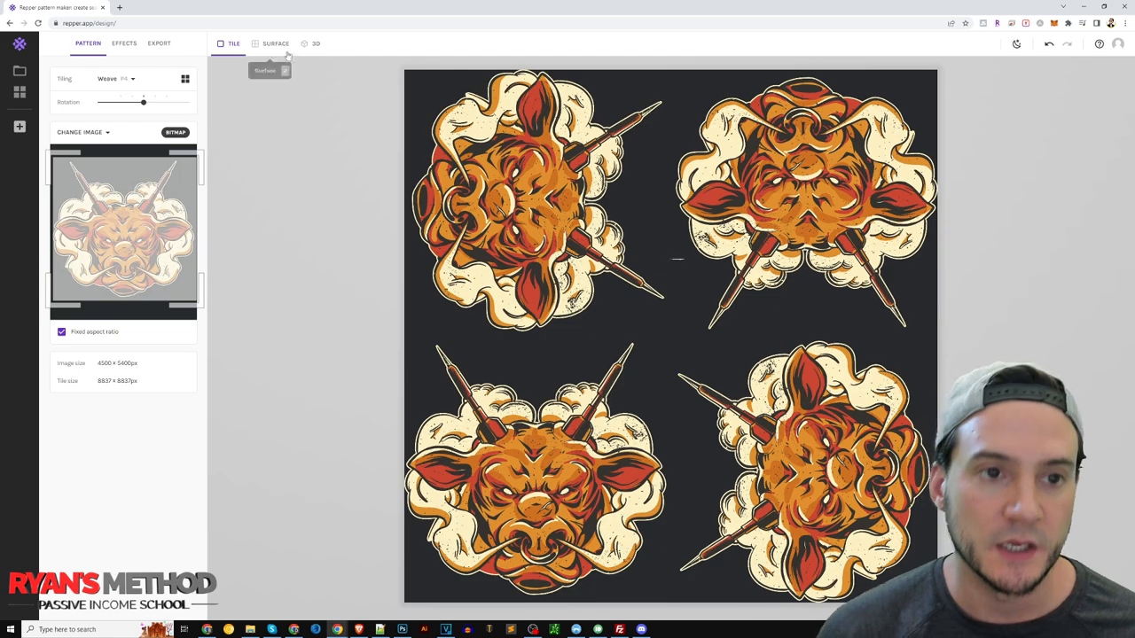
left_click(277, 43)
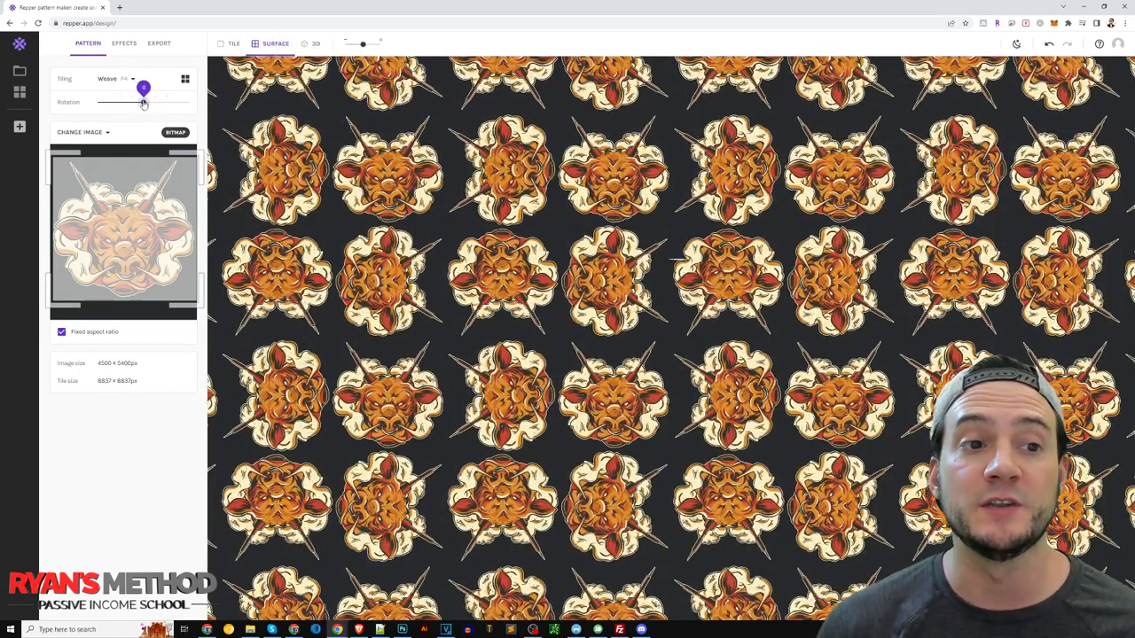
Step: Try the Rotation slider at other angles and return it to straight
left_click_drag(144, 87, 124, 87)
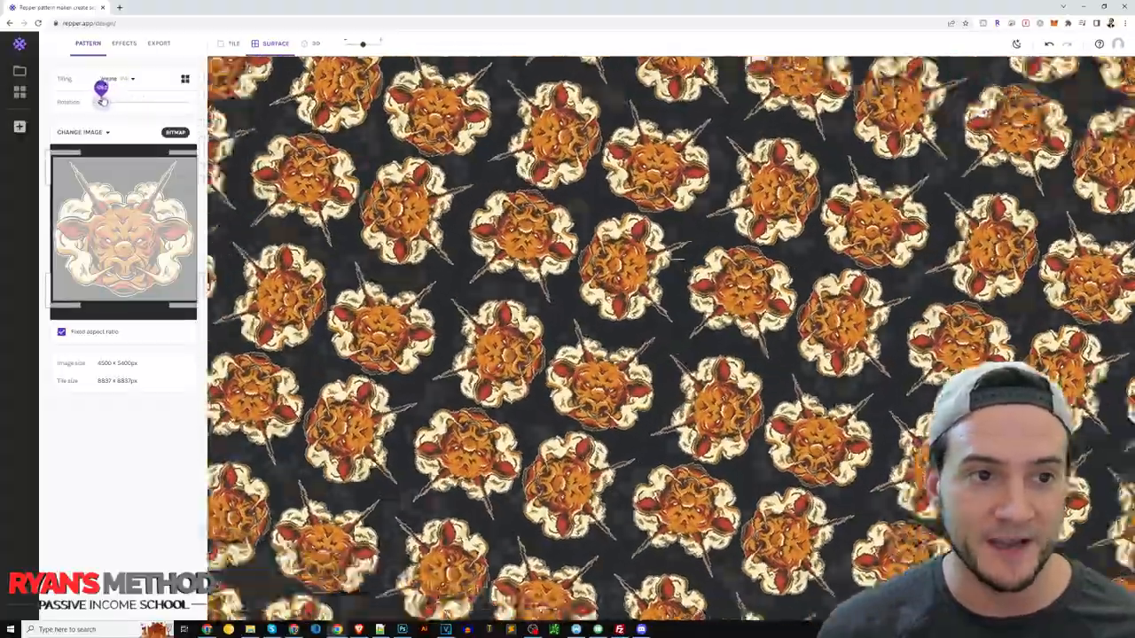
left_click_drag(103, 101, 133, 101)
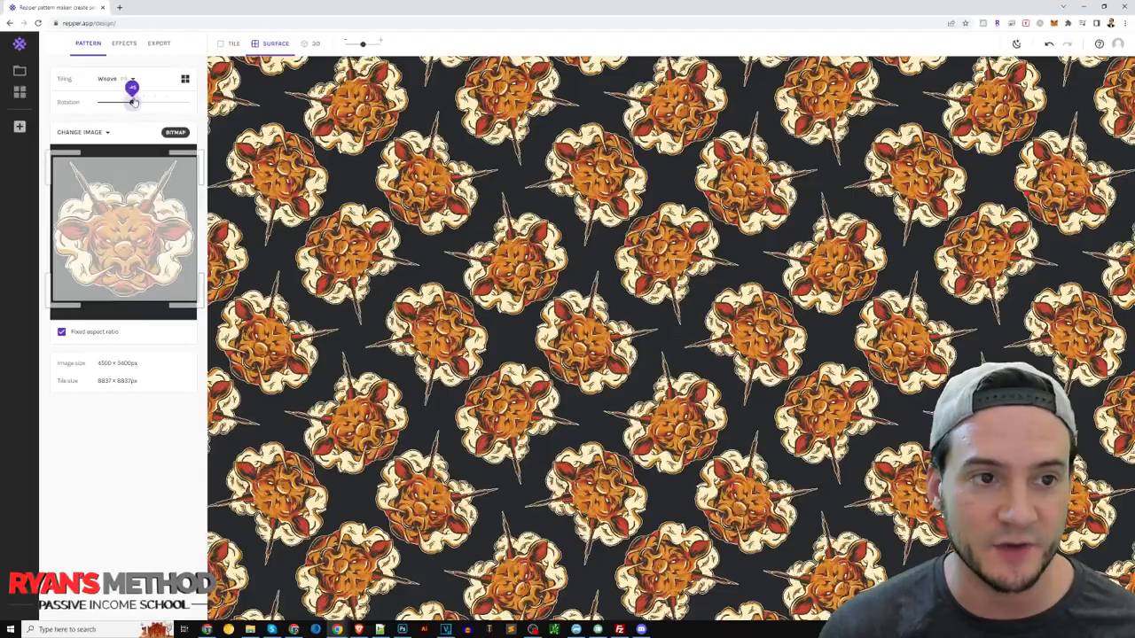
left_click_drag(133, 103, 143, 102)
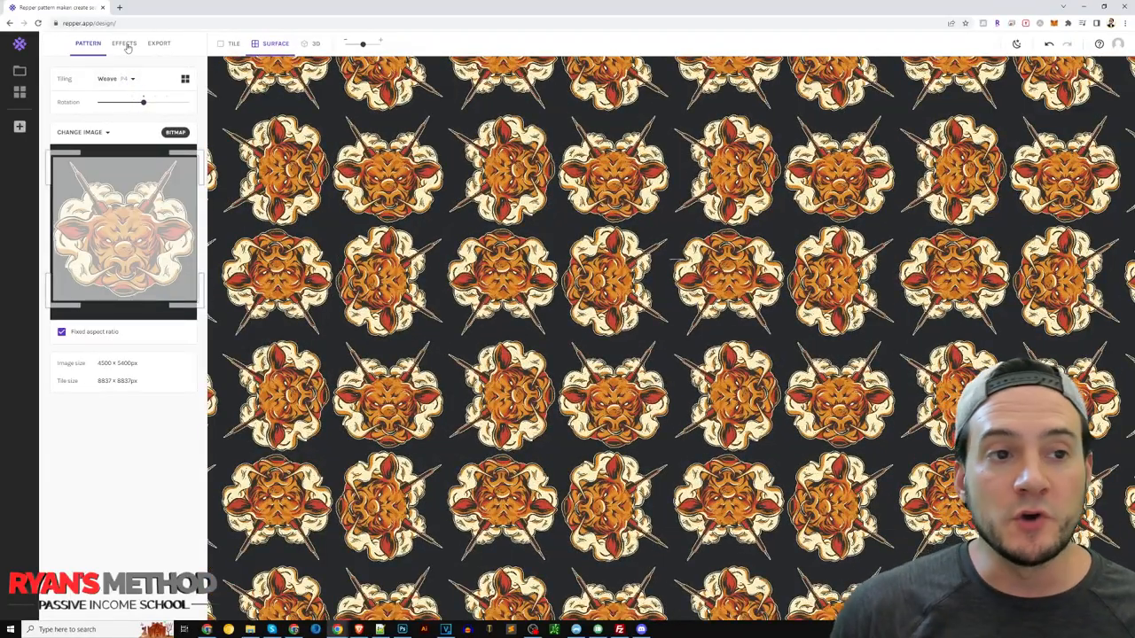
Step: Try a different tiling from the Tiling list, revert to the original, and show the Effects list
left_click(124, 43)
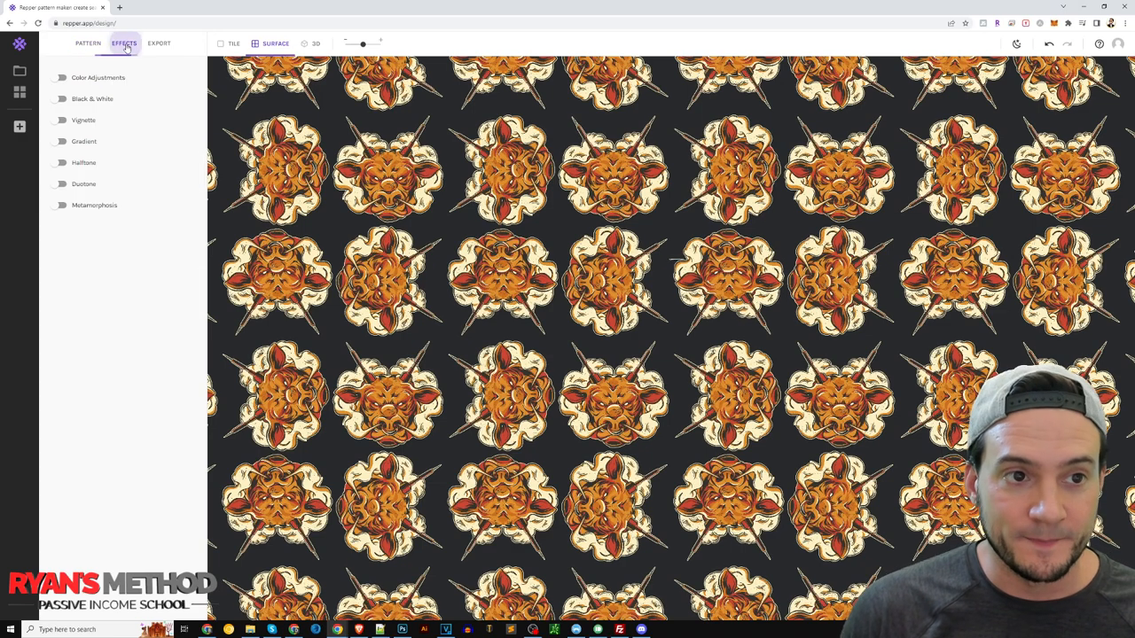
left_click(89, 43)
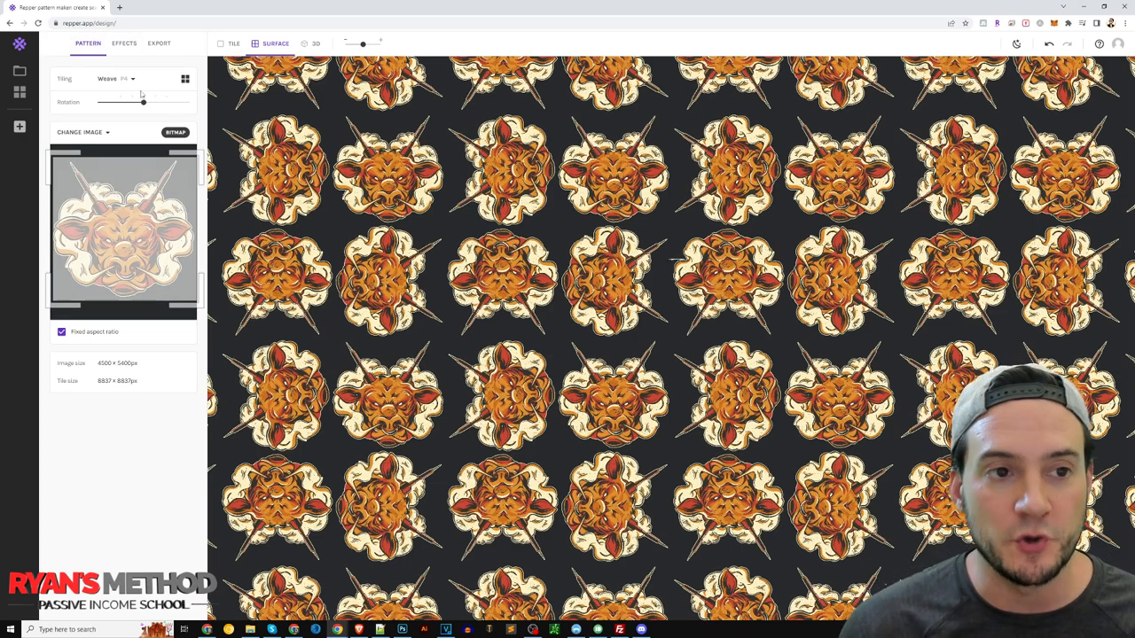
left_click(119, 78)
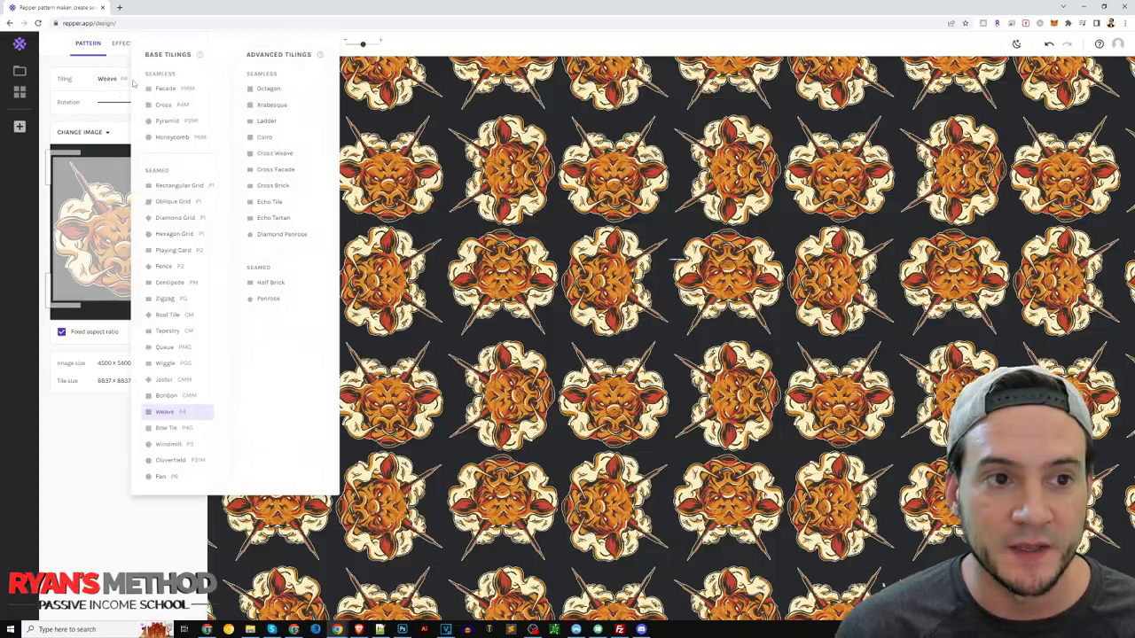
left_click(166, 298)
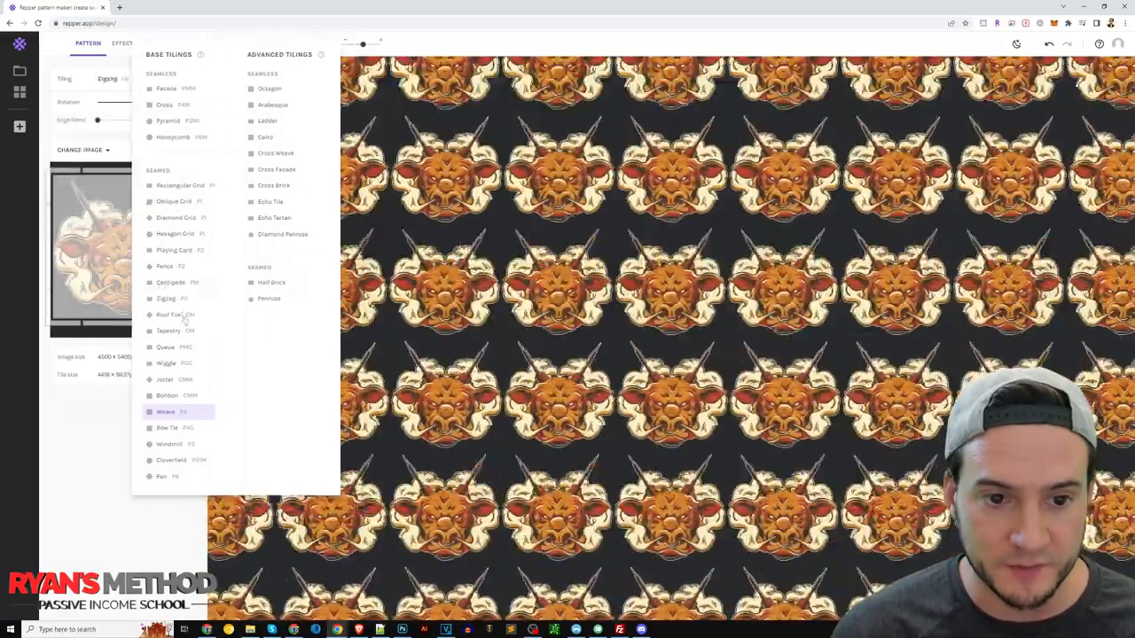
left_click(167, 411)
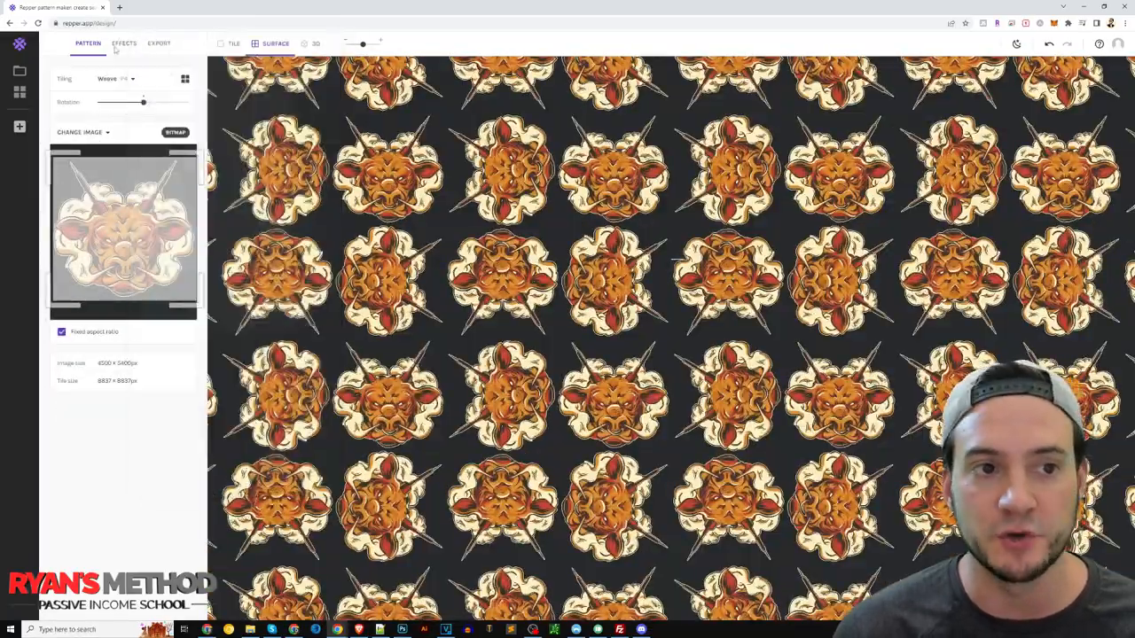
left_click(124, 42)
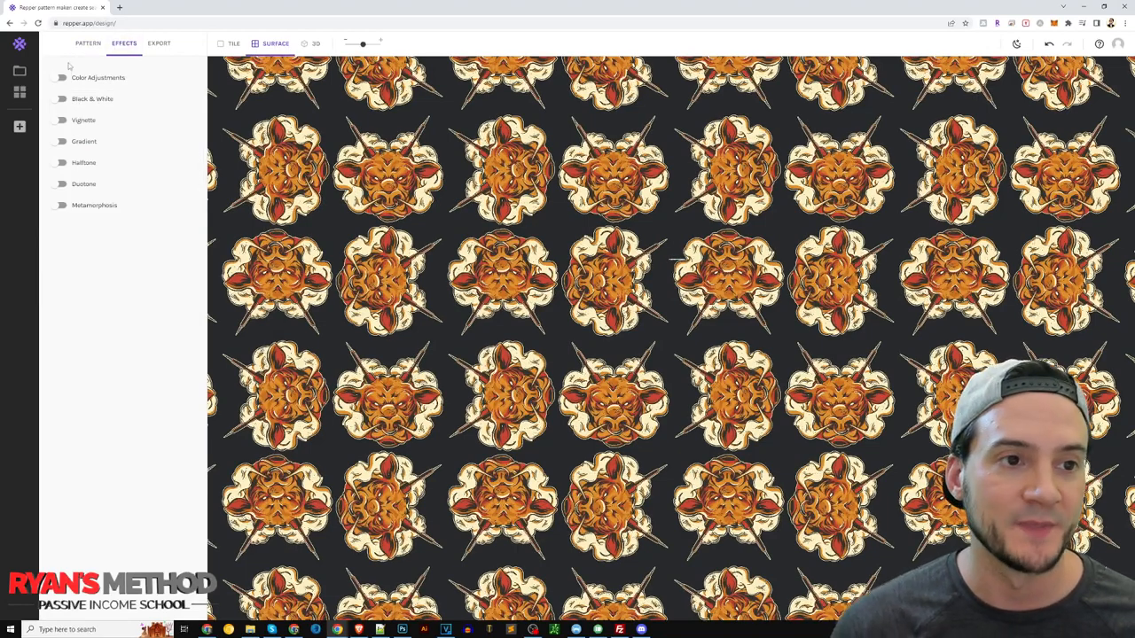
Step: Switch on Color Adjustments and try brightness, contrast and saturation, returning each to normal
left_click(63, 78)
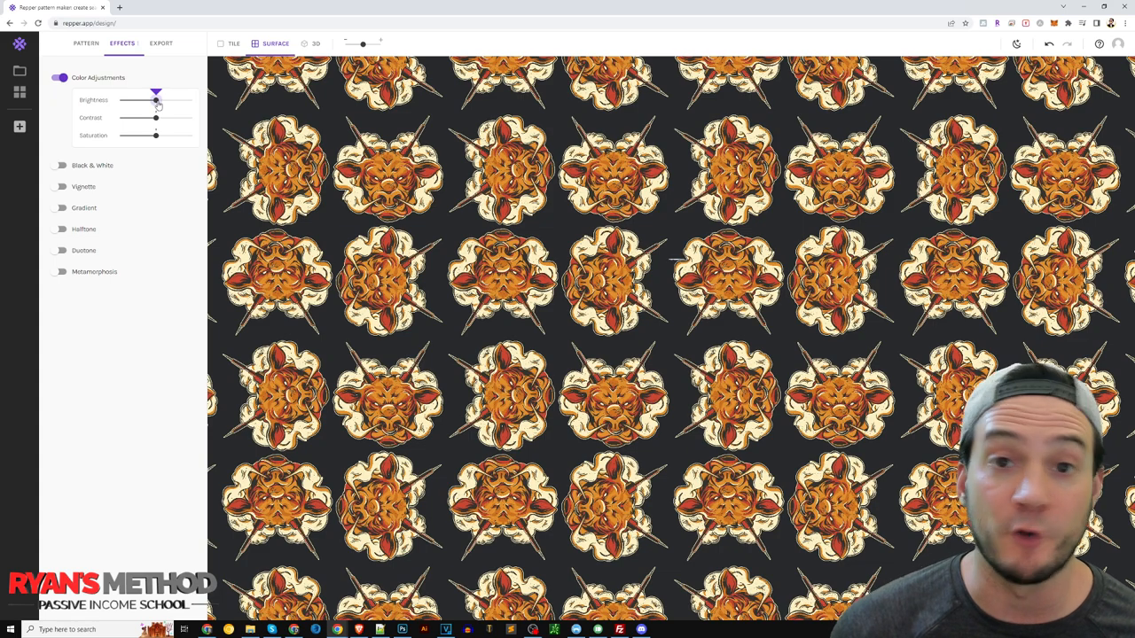
left_click_drag(156, 99, 179, 100)
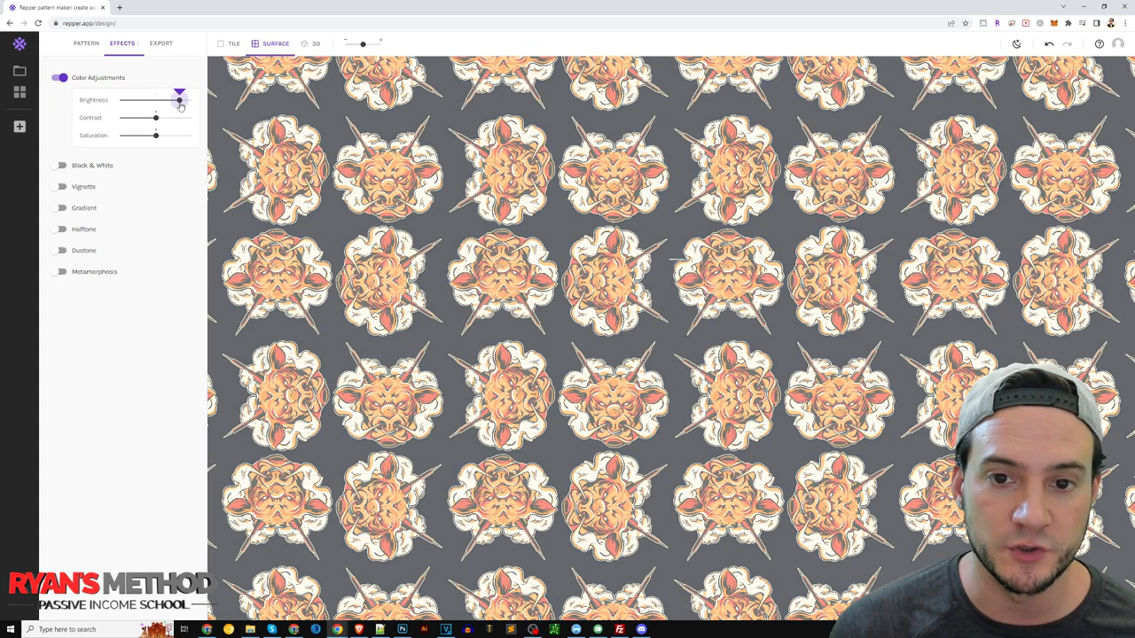
left_click_drag(181, 99, 156, 99)
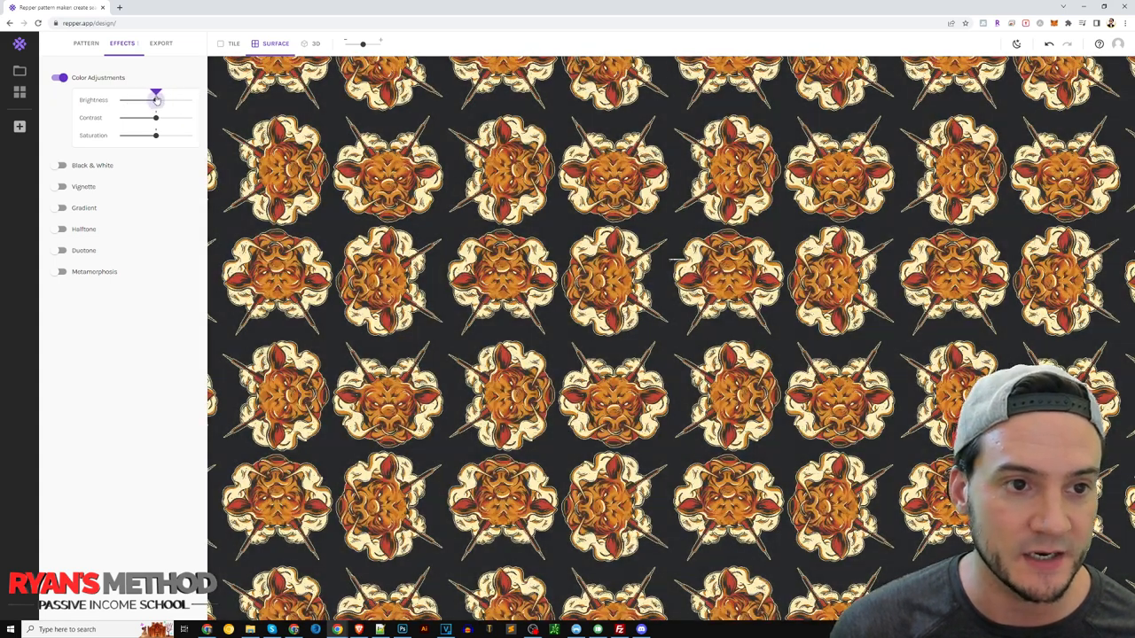
left_click_drag(156, 117, 192, 117)
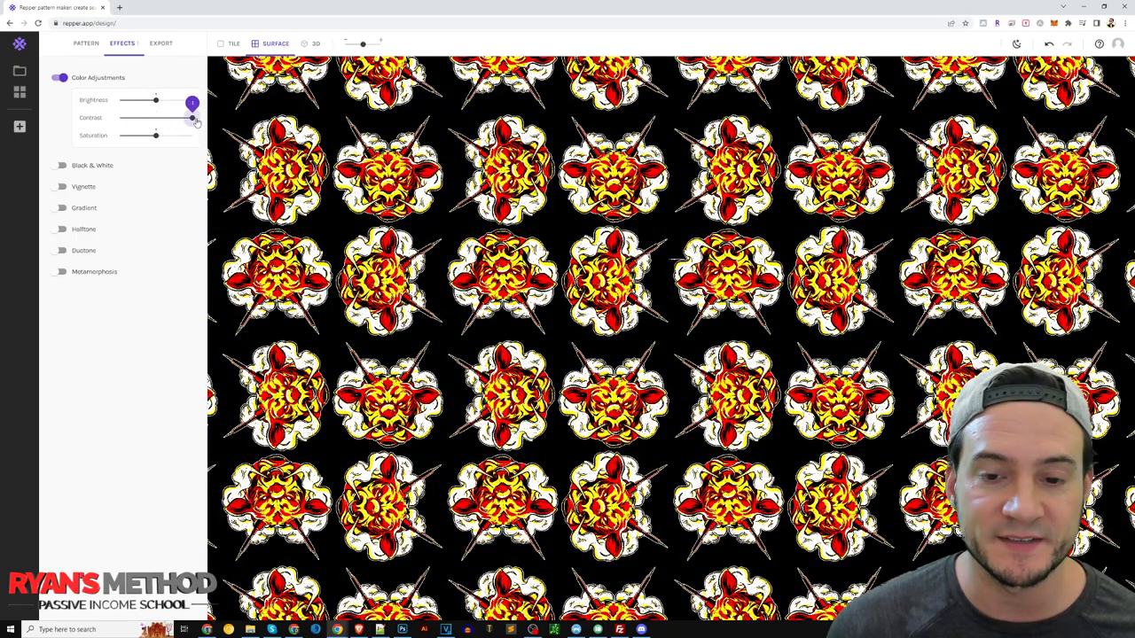
left_click_drag(192, 99, 156, 99)
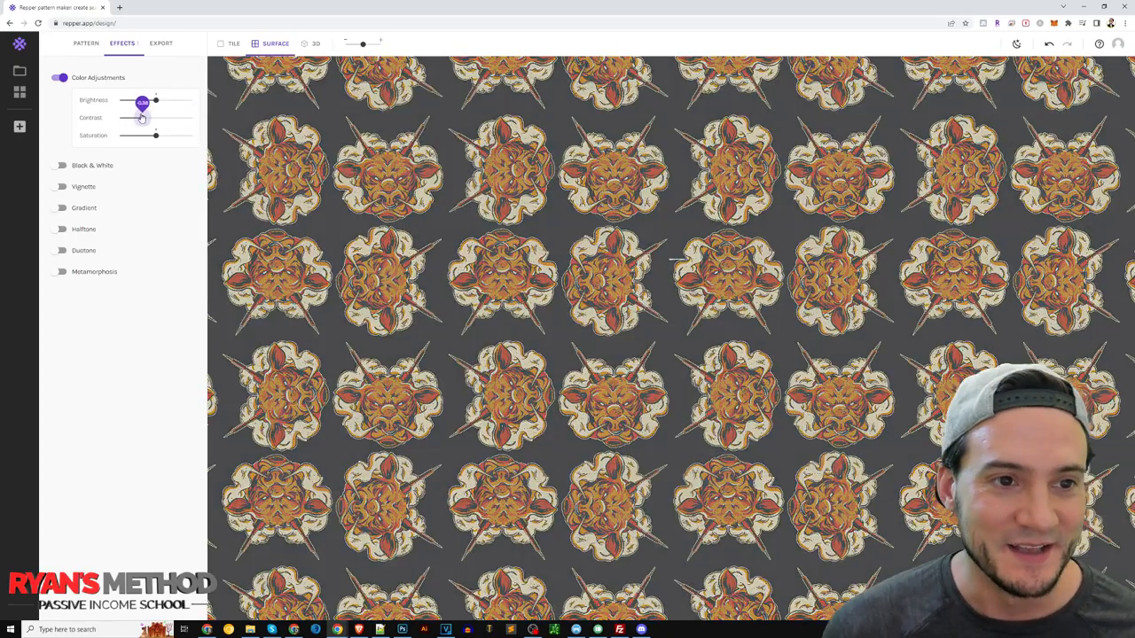
left_click_drag(156, 100, 192, 99)
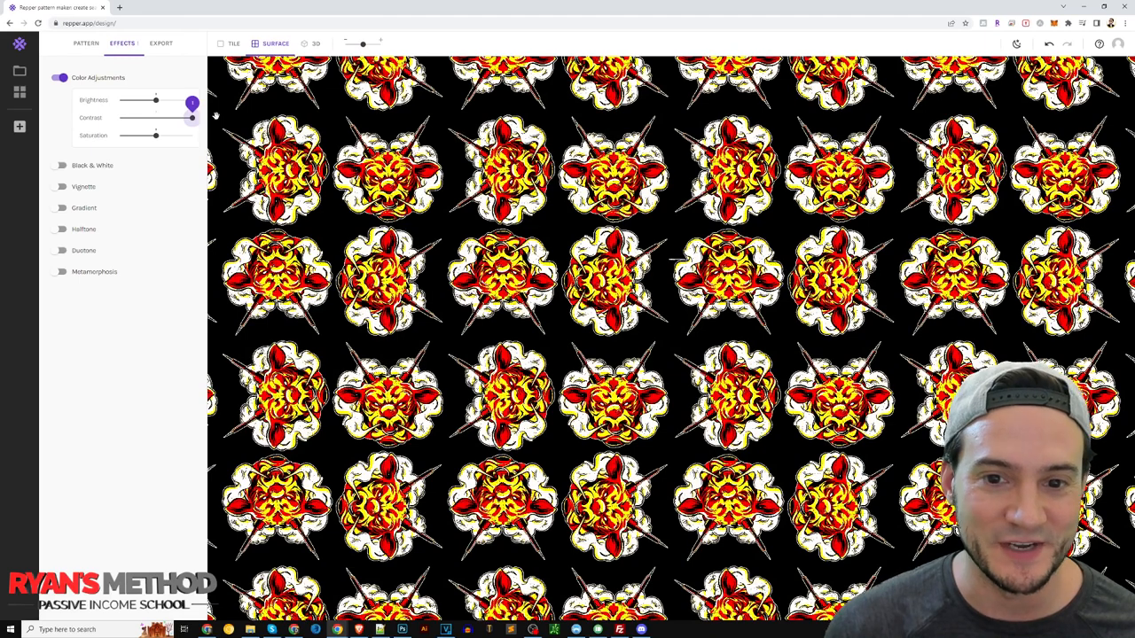
left_click_drag(191, 101, 156, 101)
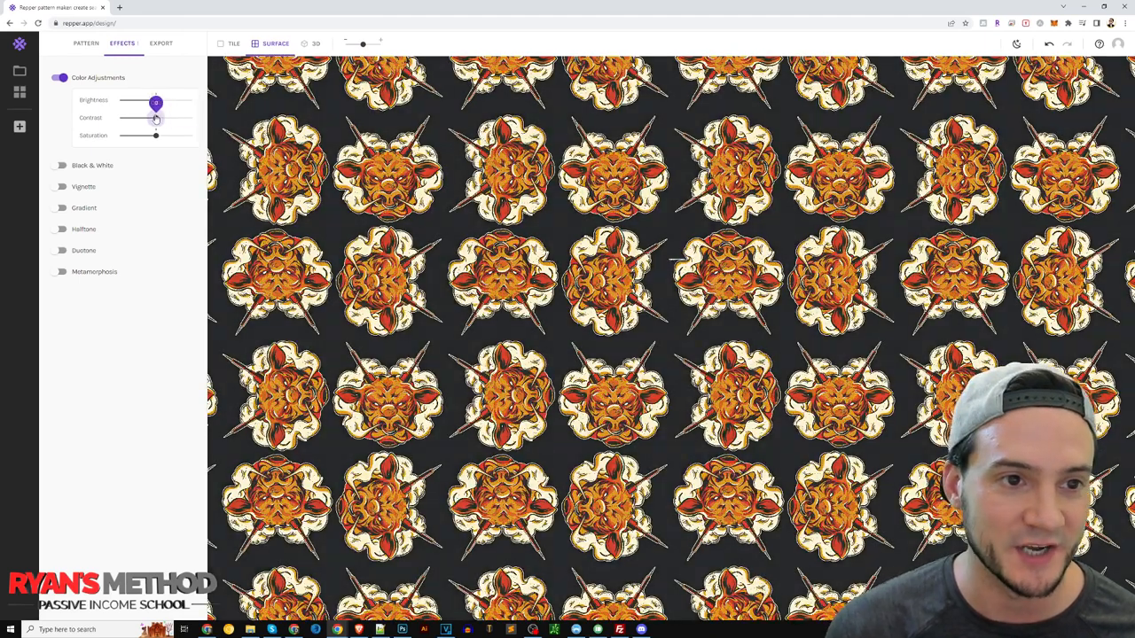
left_click_drag(156, 135, 133, 135)
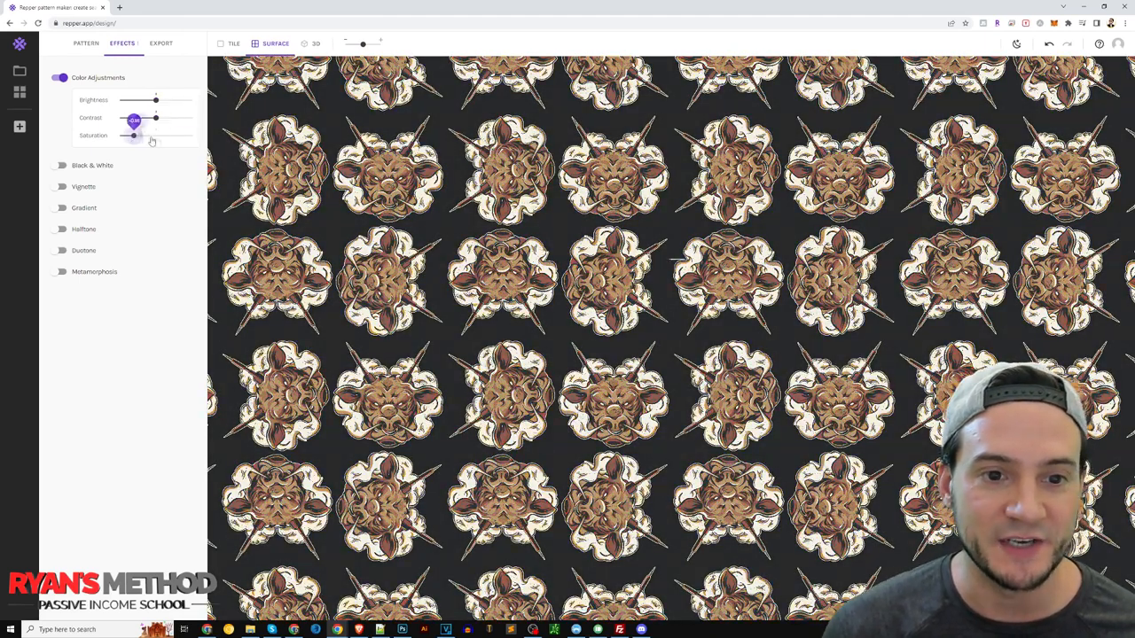
left_click_drag(133, 135, 192, 135)
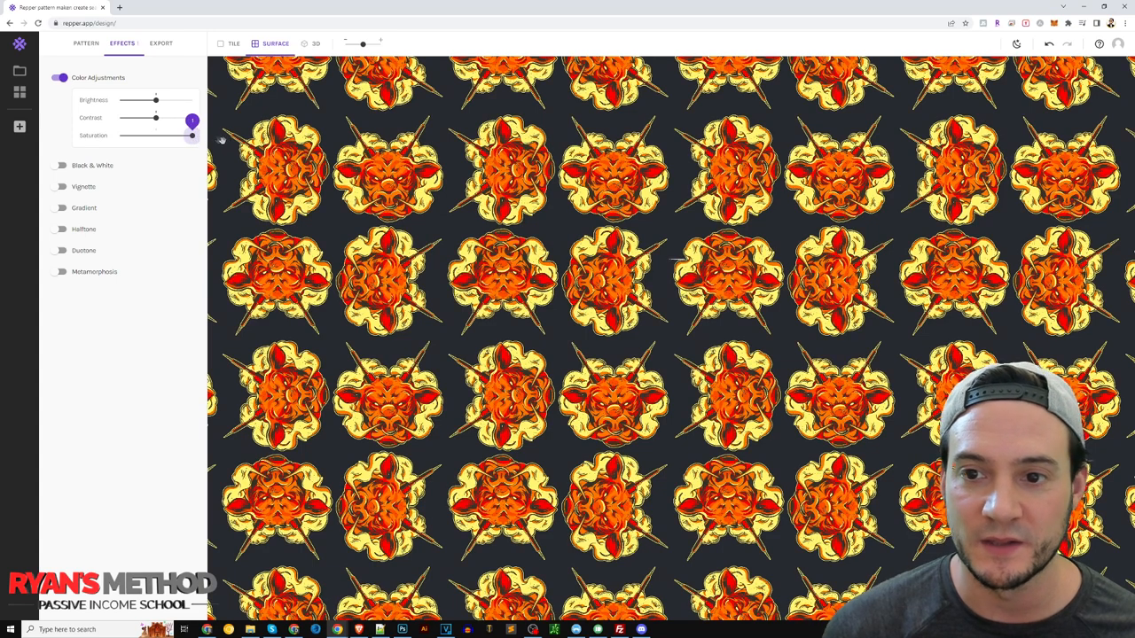
left_click_drag(191, 135, 156, 135)
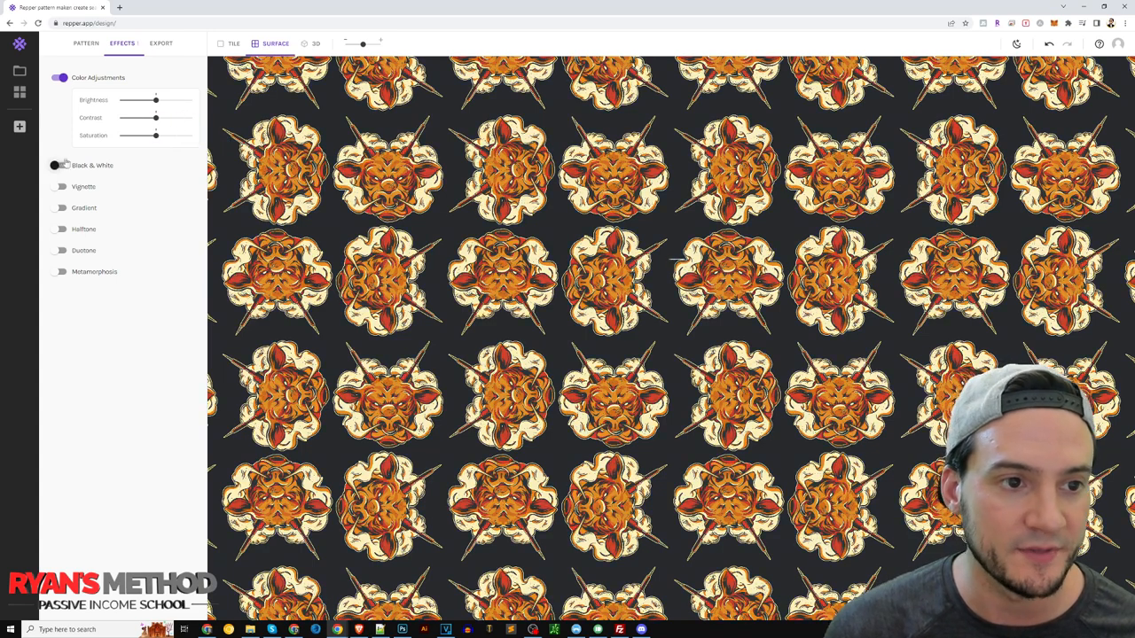
Step: Switch on the Black & White effect so the pattern shows in grayscale
left_click(61, 167)
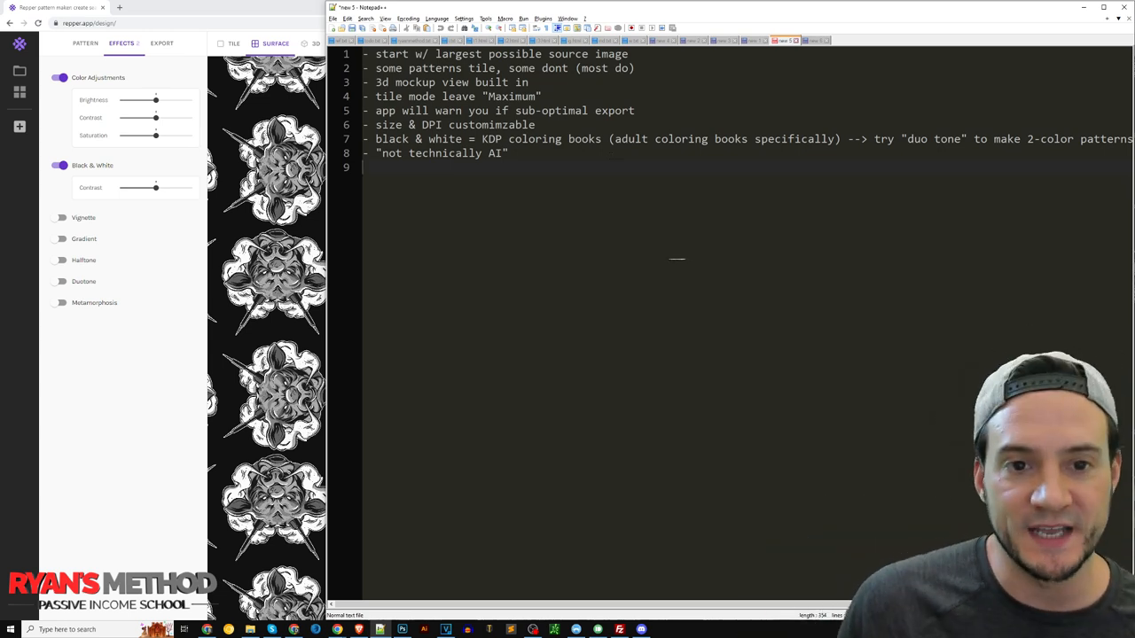
Step: Select the adult coloring books phrase in the Notepad++ notes
double_click(419, 139)
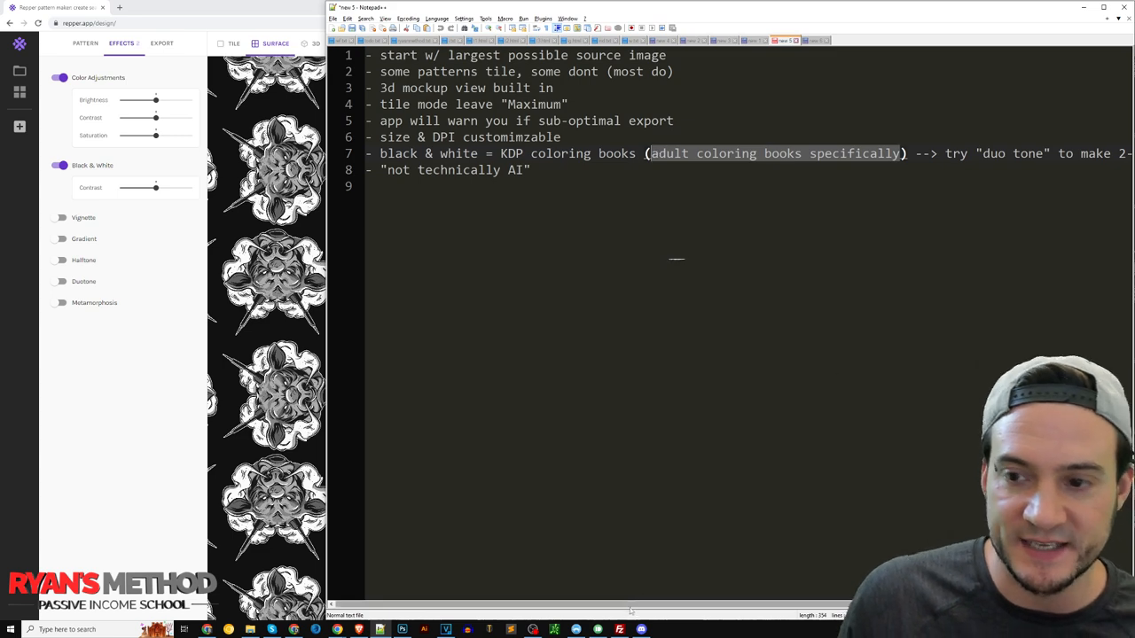
mouse_move(610, 564)
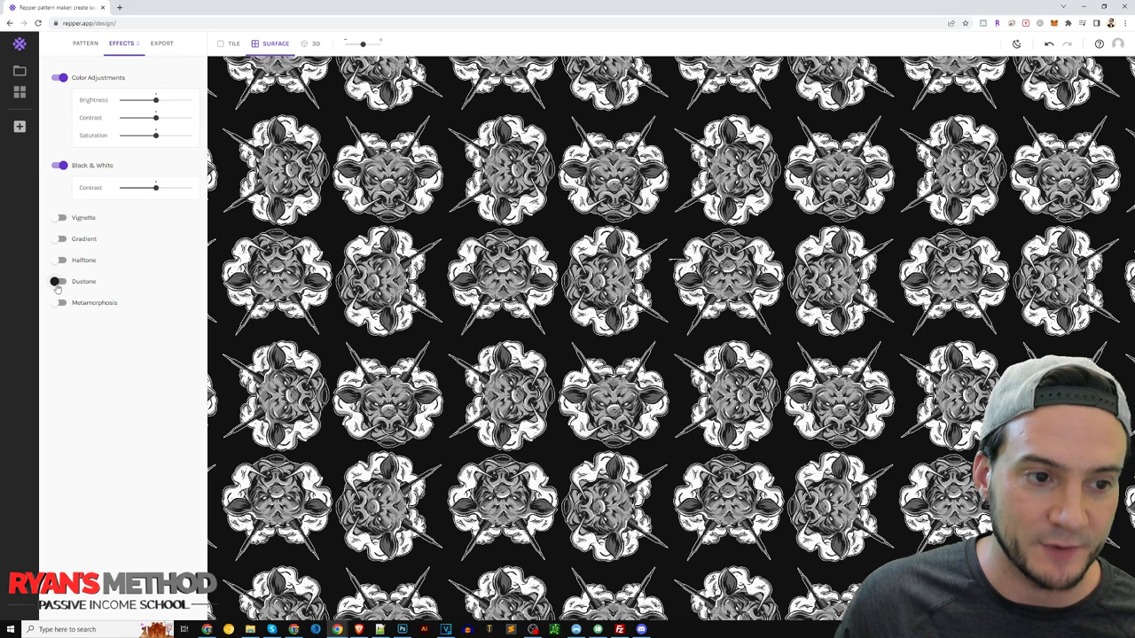
Step: Apply Duotone with Black & White and Color Adjustments off, then switch Duotone off again
left_click(61, 280)
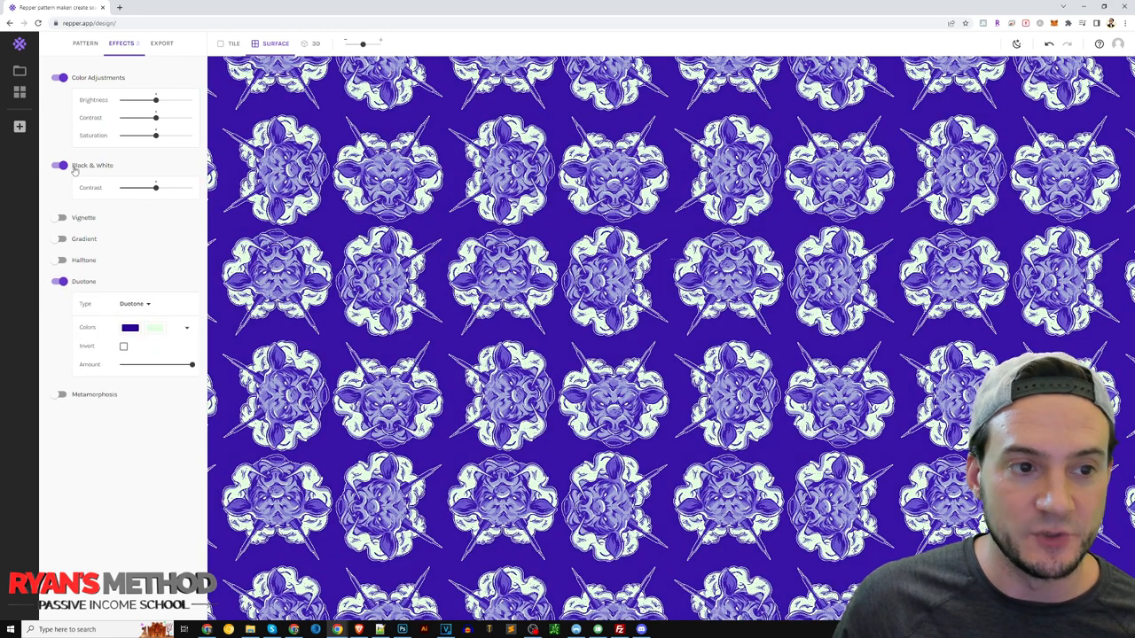
left_click(60, 165)
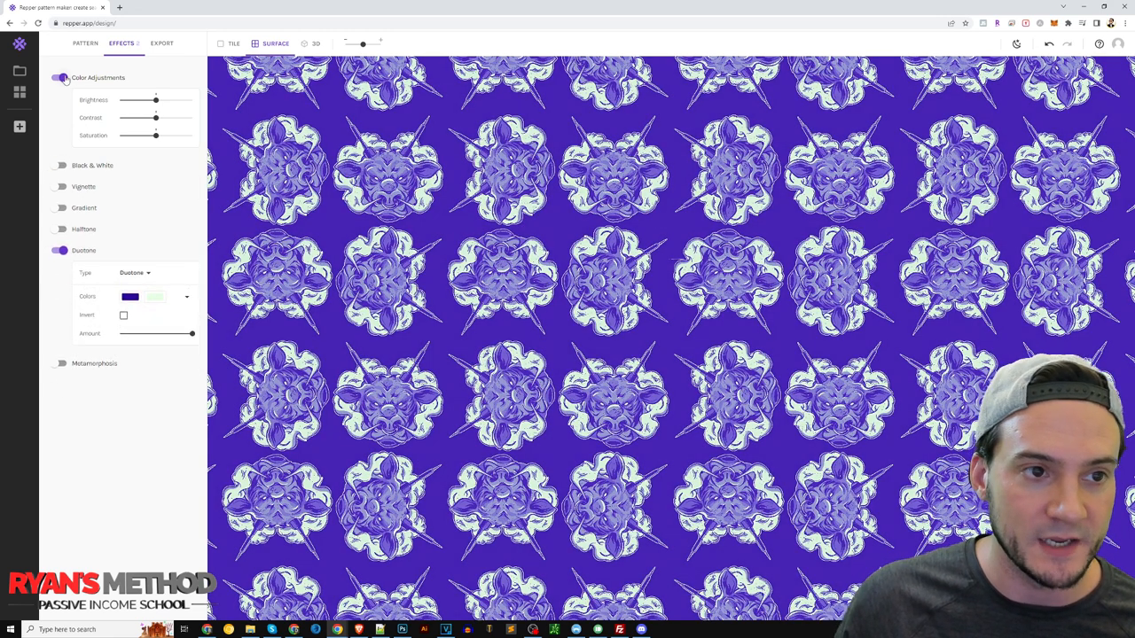
left_click(60, 78)
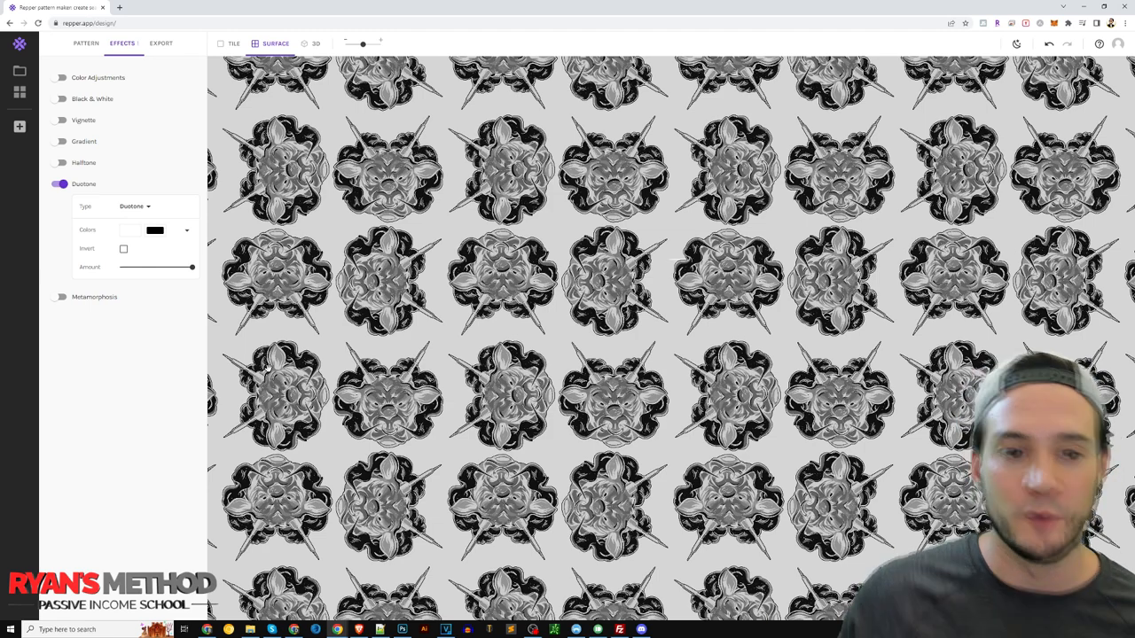
left_click(60, 183)
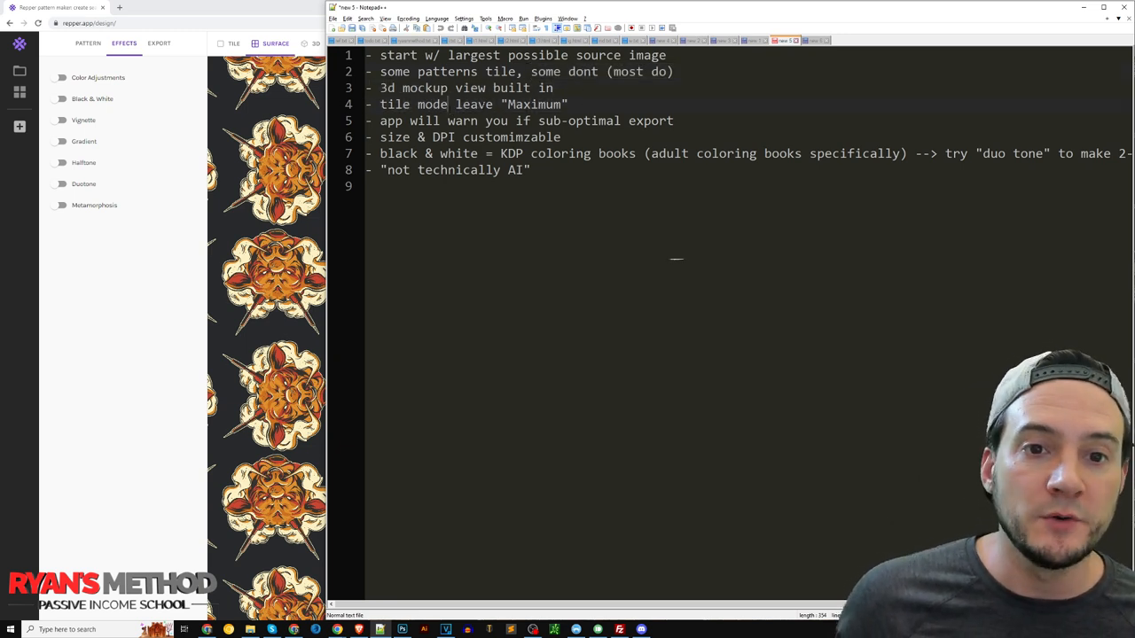
Step: Select a word in the Notepad++ feature notes
double_click(536, 105)
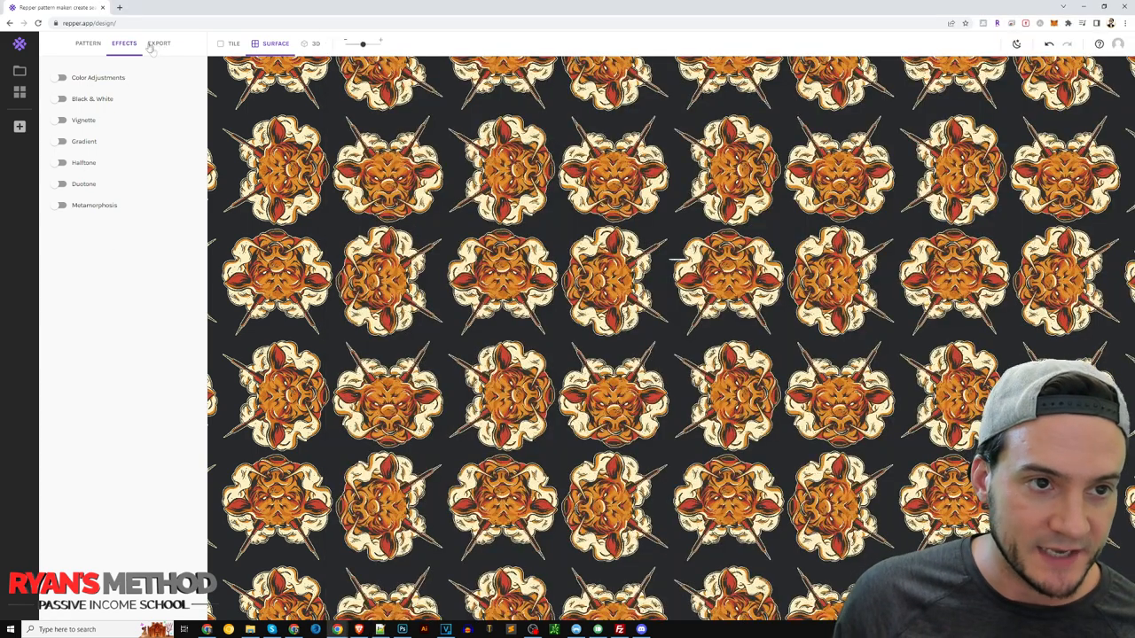
left_click(159, 42)
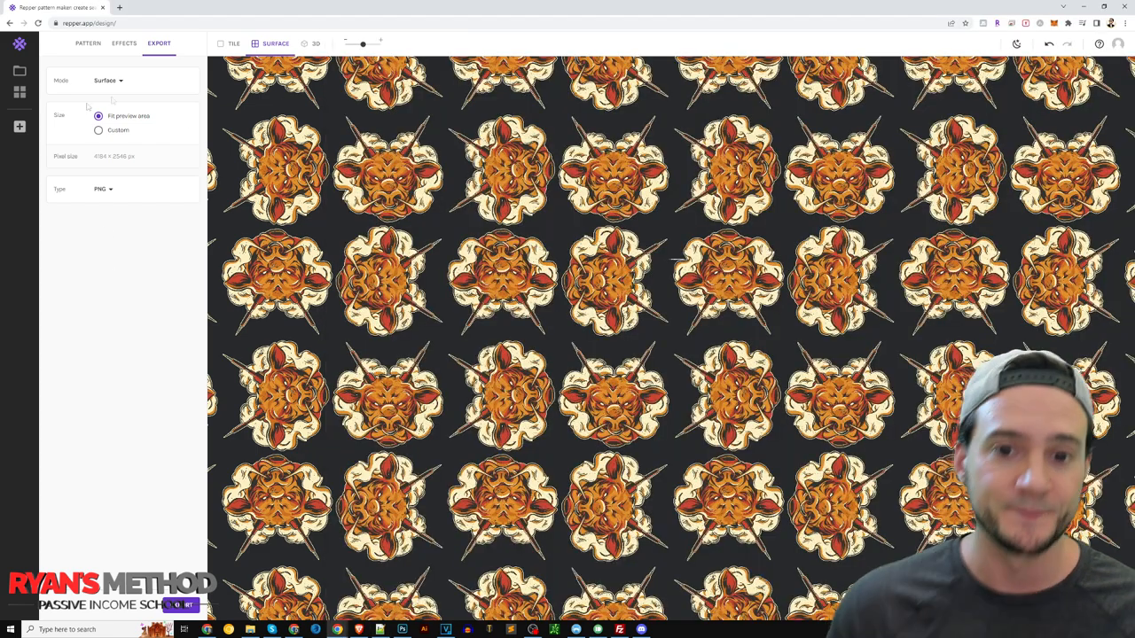
left_click(124, 42)
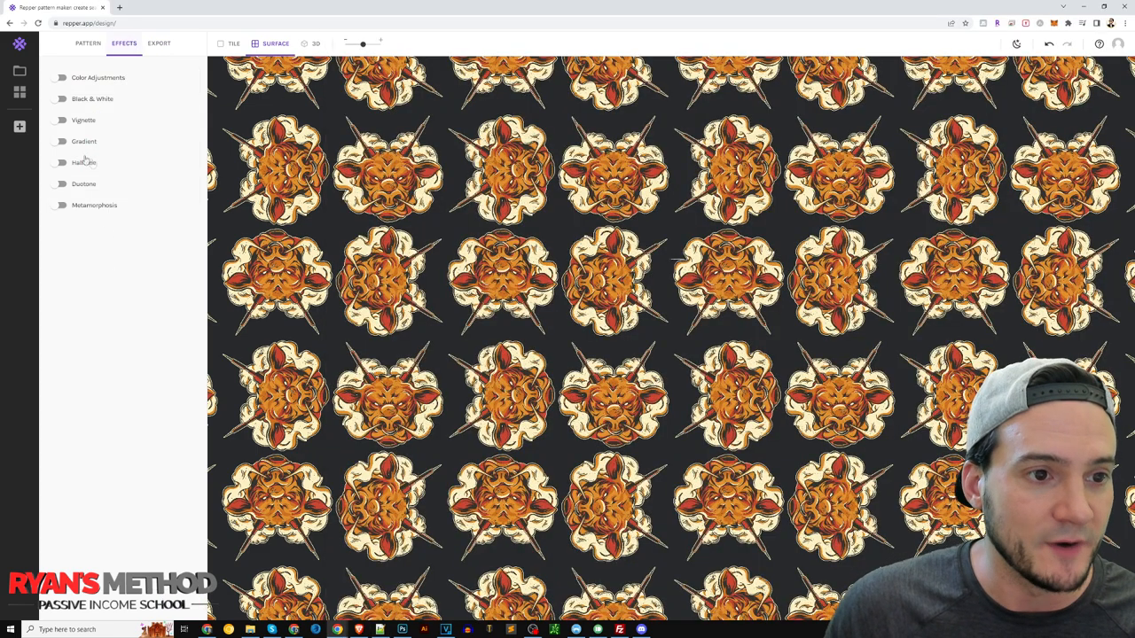
Step: Try Halftone, then Duotone, then switch to the Metamorphosis effect
left_click(62, 163)
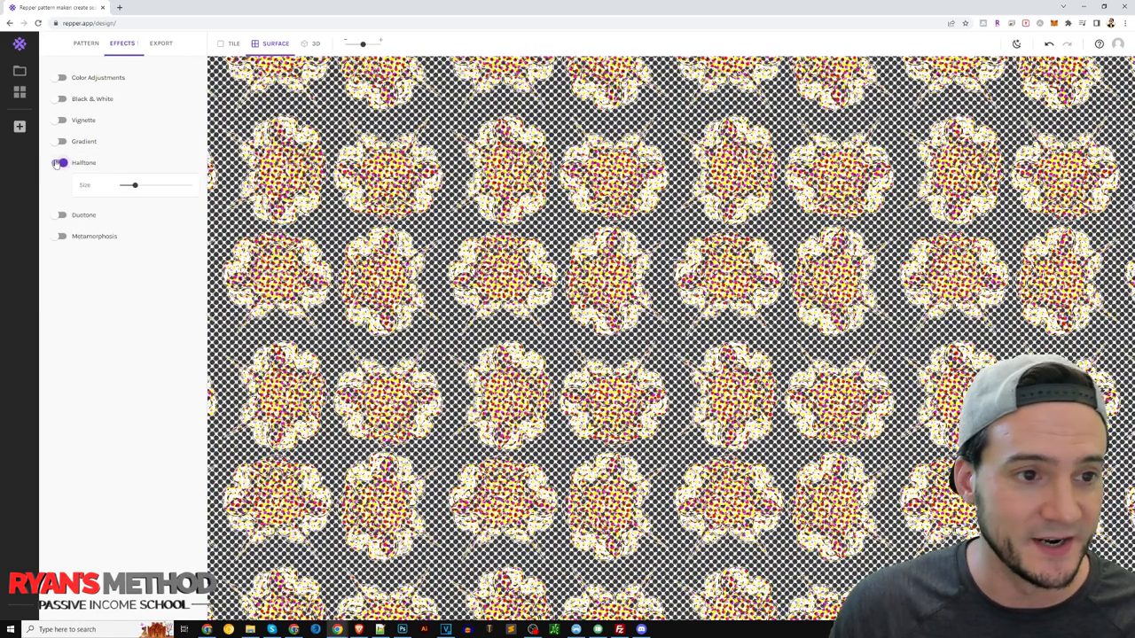
left_click(61, 183)
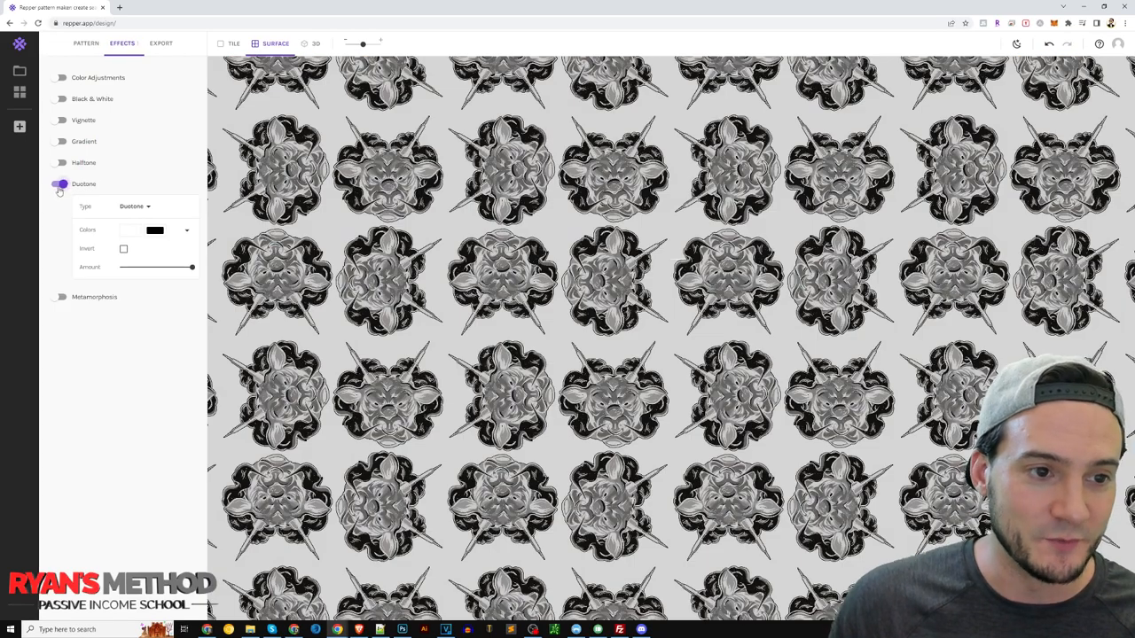
left_click(62, 206)
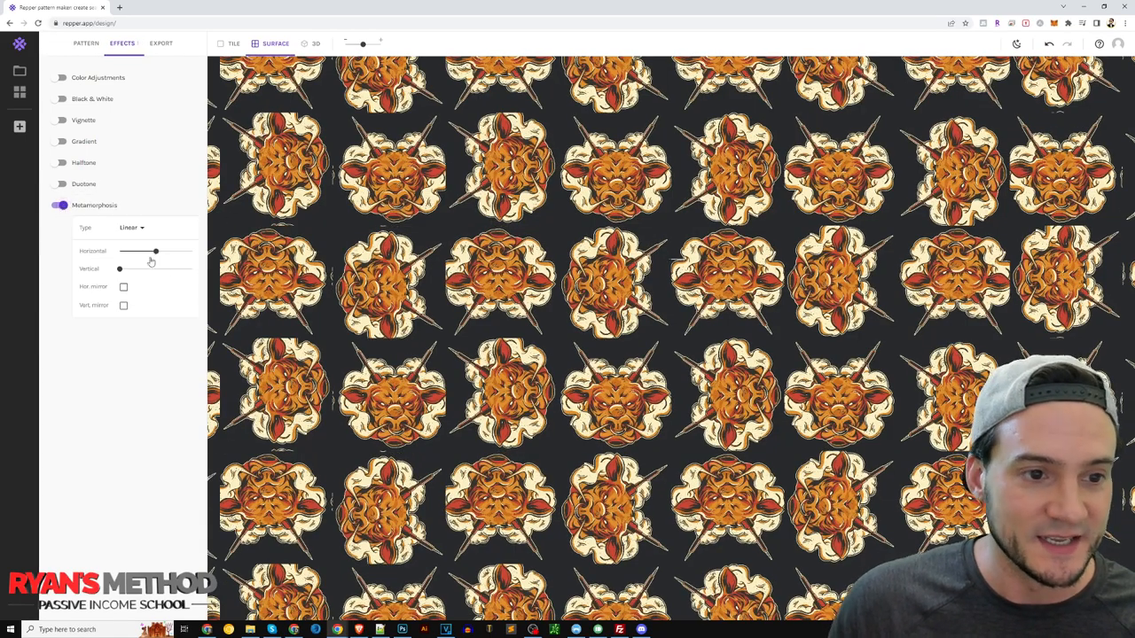
Step: Try the Metamorphosis Displacement at several strengths and settle on a small amount
left_click_drag(156, 252, 174, 251)
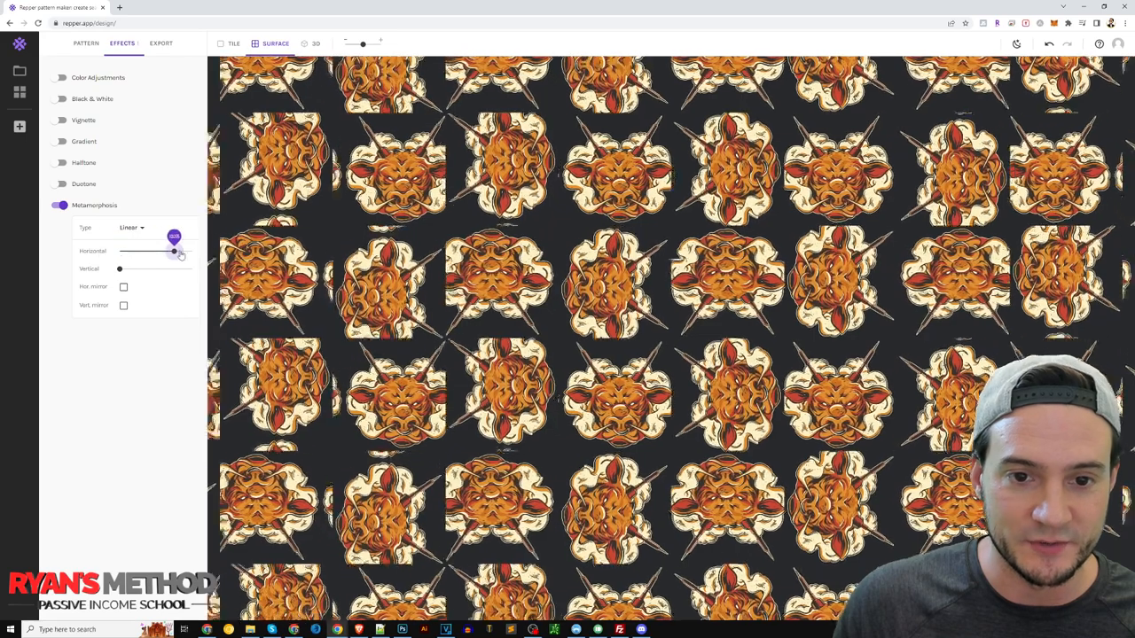
left_click_drag(173, 252, 120, 251)
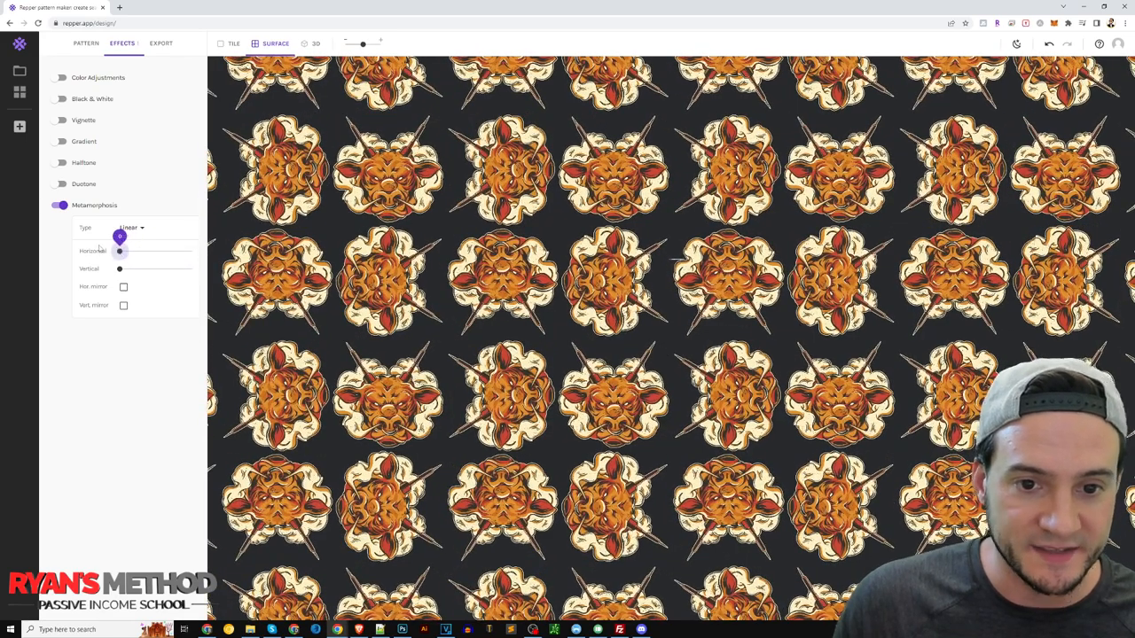
left_click_drag(121, 252, 156, 252)
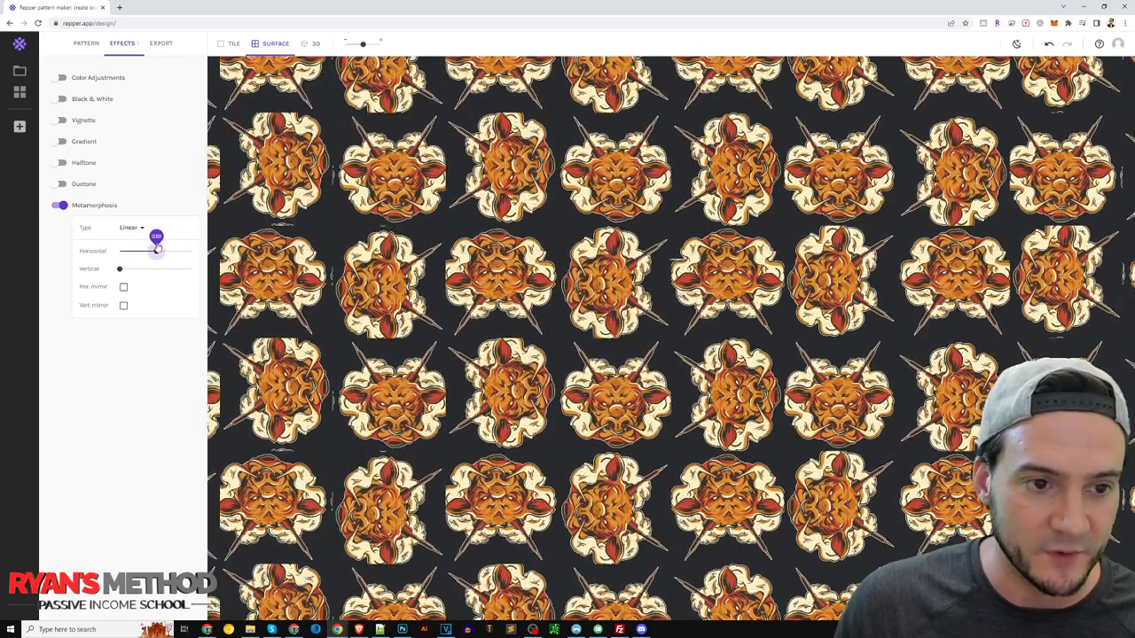
left_click_drag(158, 252, 120, 252)
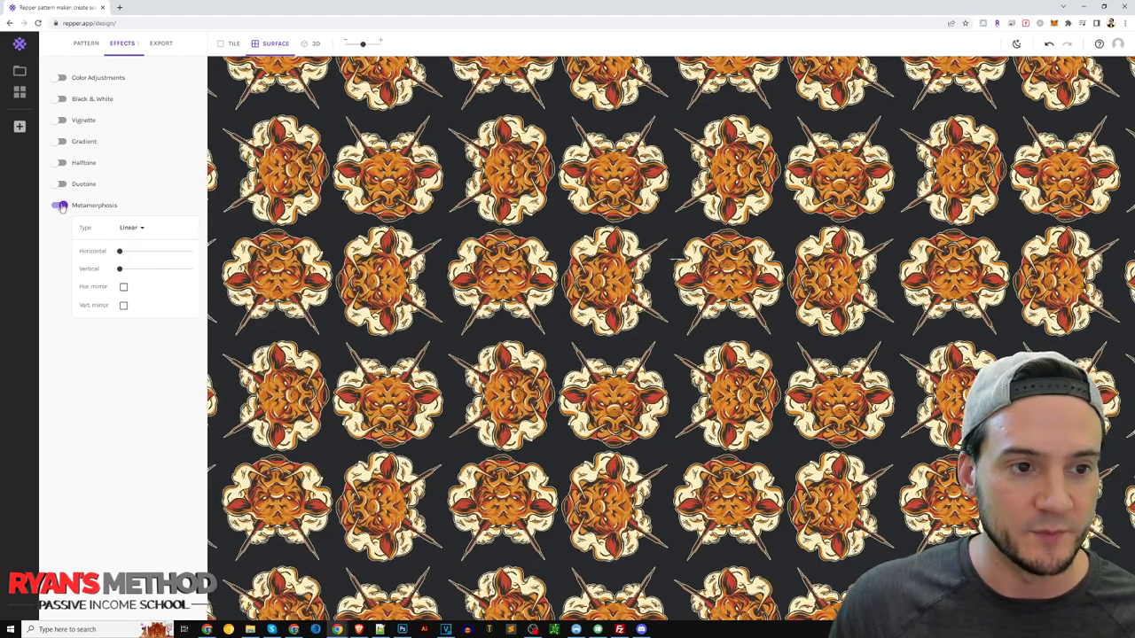
left_click_drag(121, 252, 131, 251)
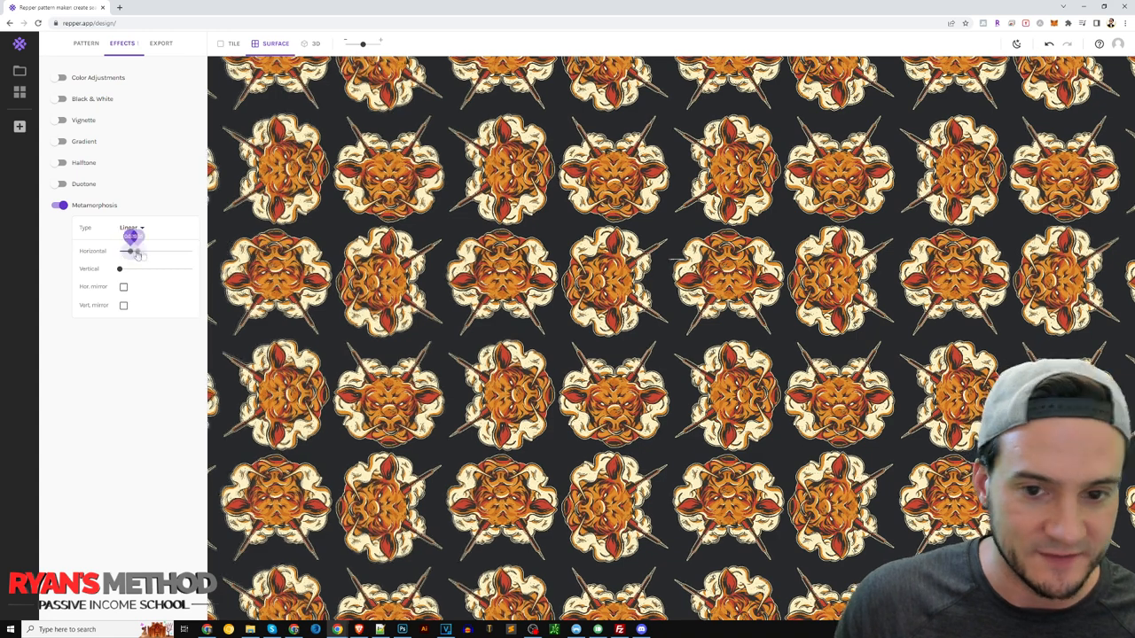
left_click_drag(131, 250, 140, 250)
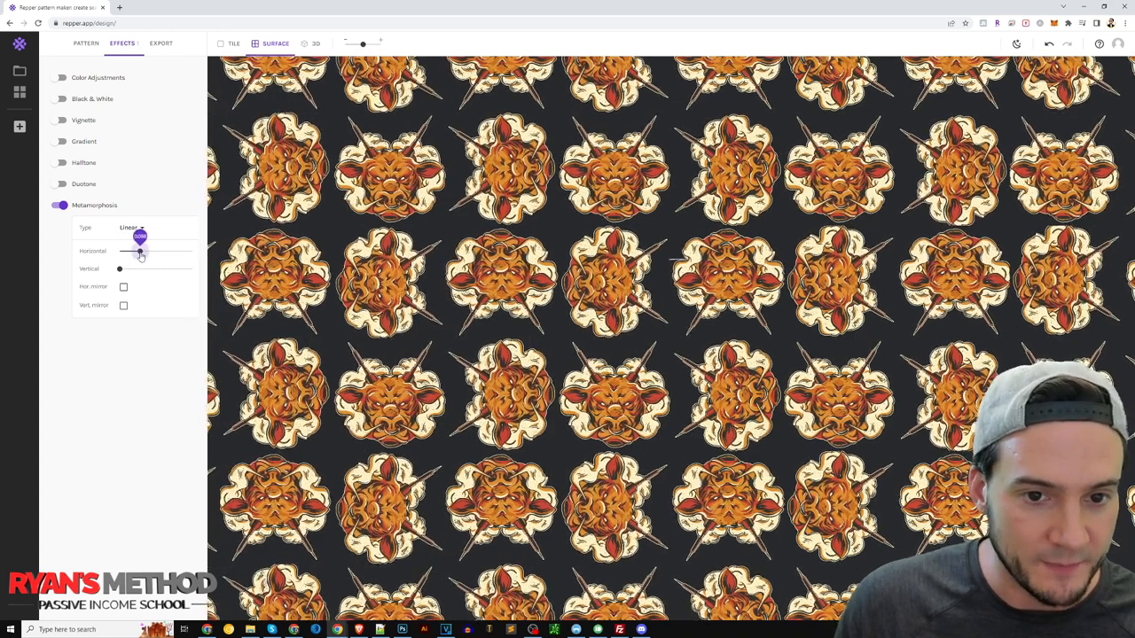
left_click_drag(140, 238, 134, 252)
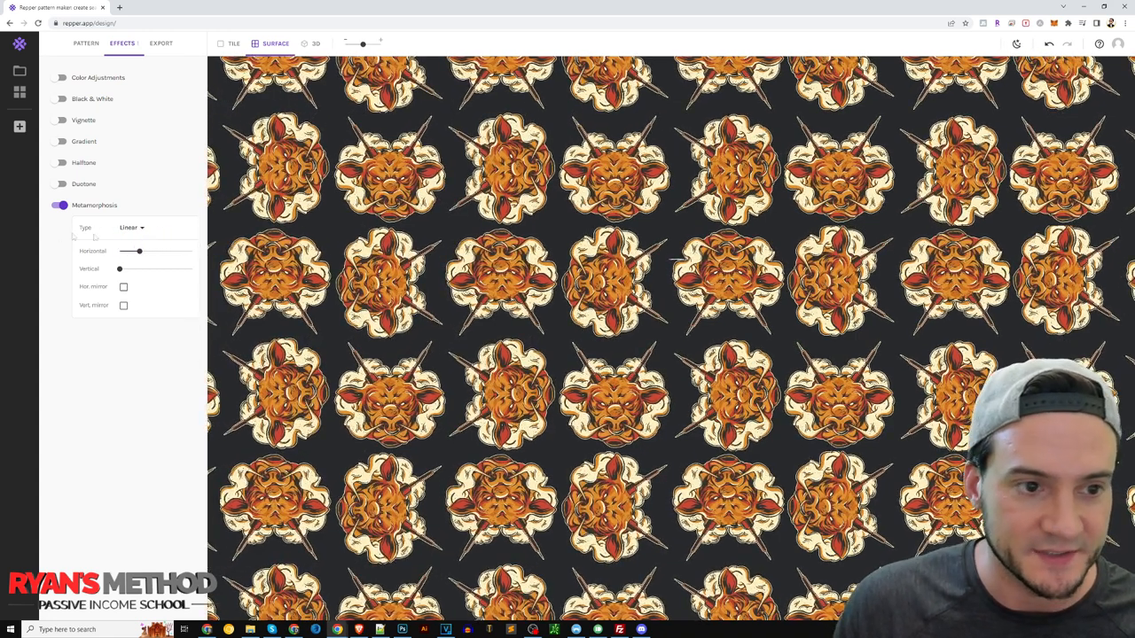
left_click(89, 42)
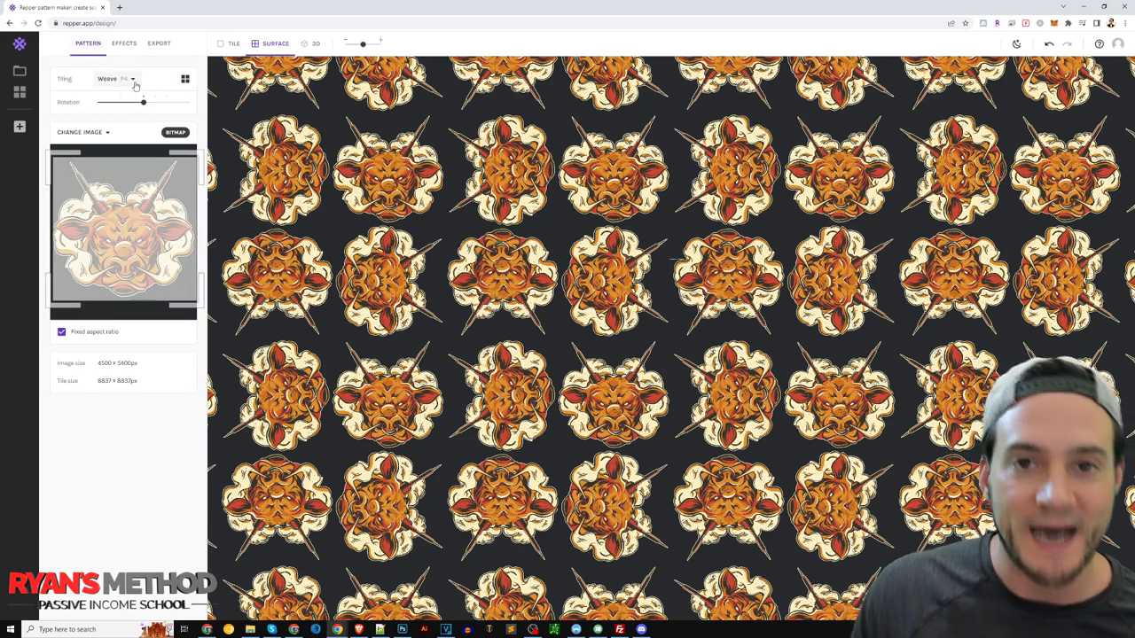
Step: Show the Tiling list of base and advanced layouts on the Pattern tab
left_click(115, 78)
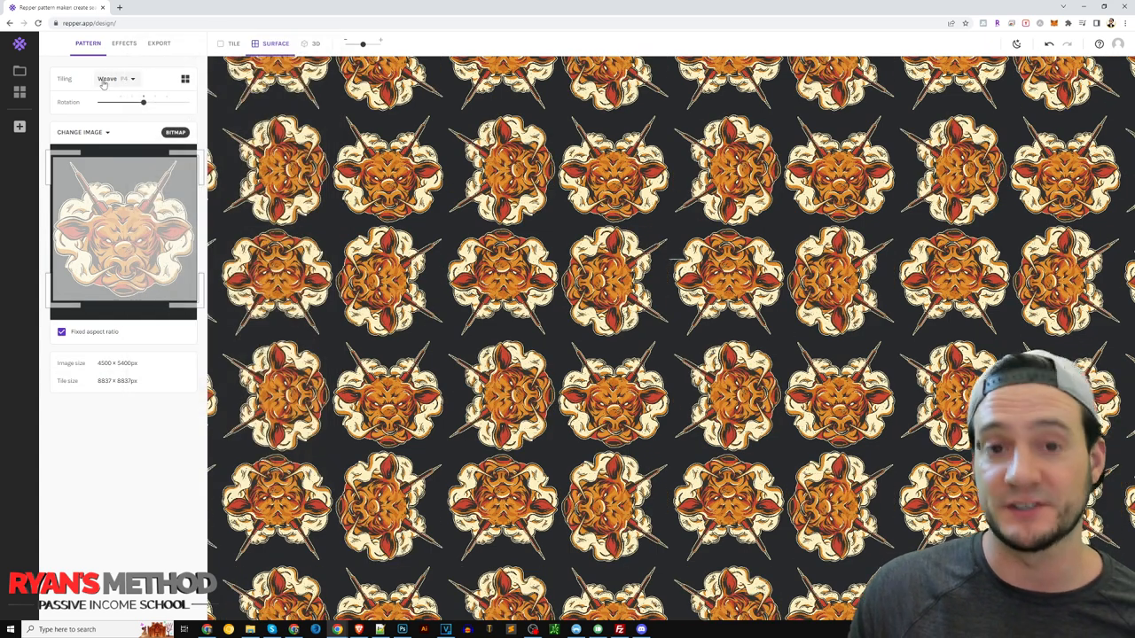
left_click(117, 78)
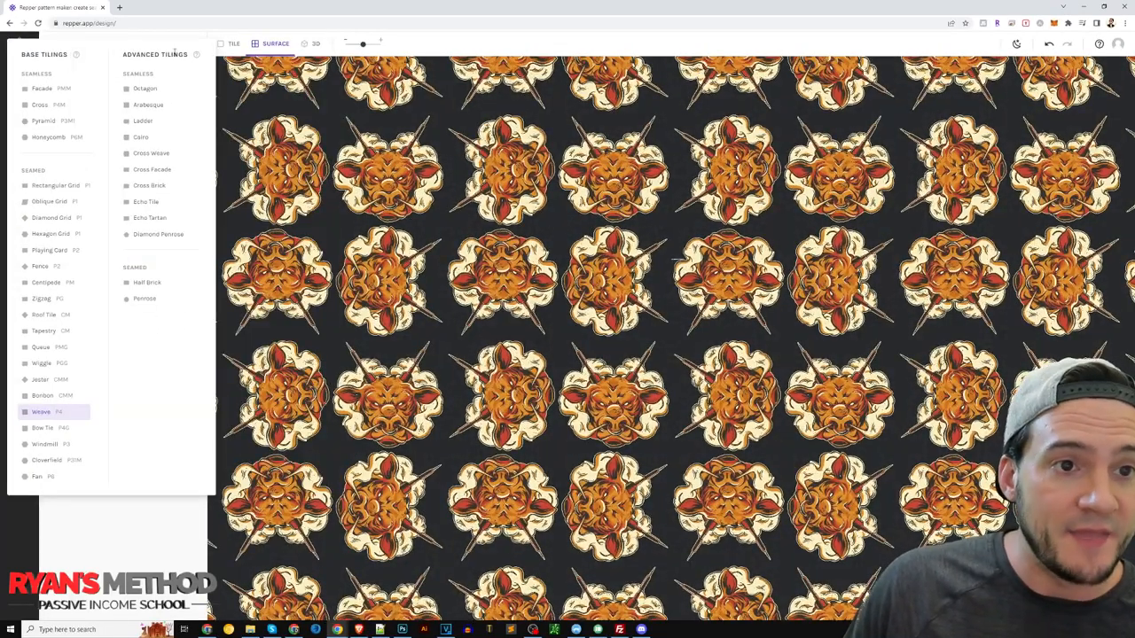
Step: Try two symmetric base tilings, then repeat the head in a Rectangular Grid
left_click(43, 89)
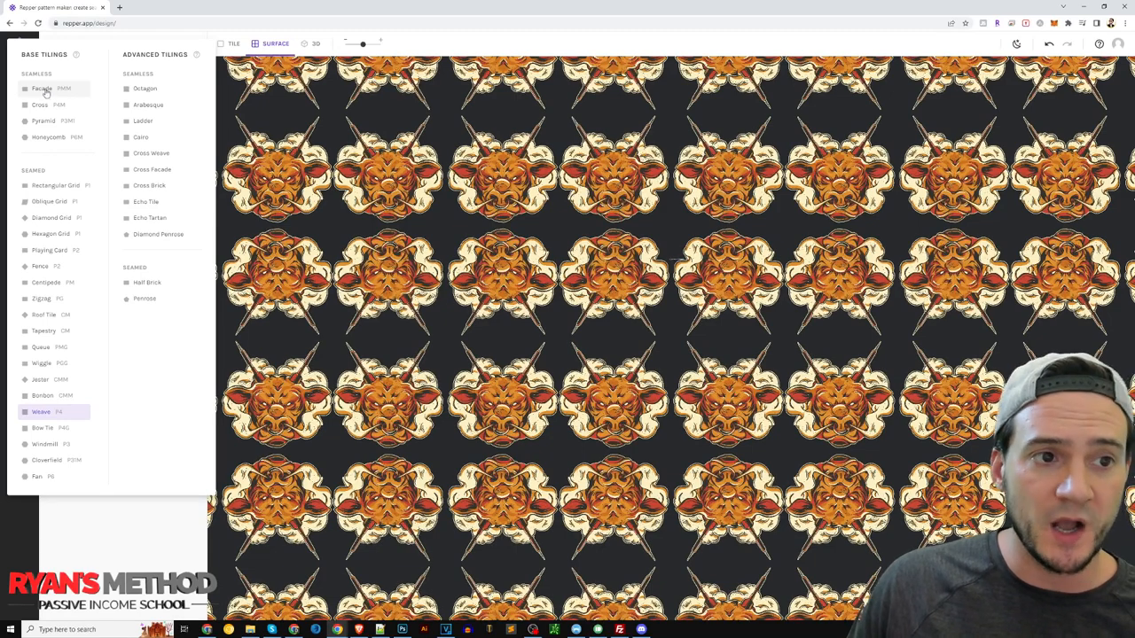
left_click(39, 105)
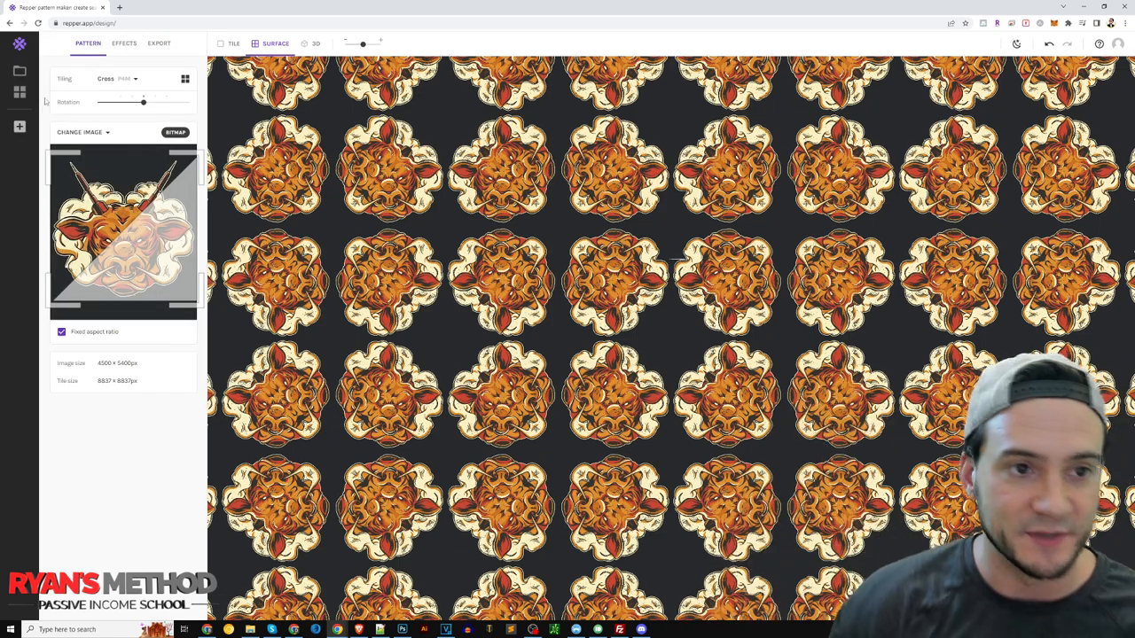
left_click(128, 78)
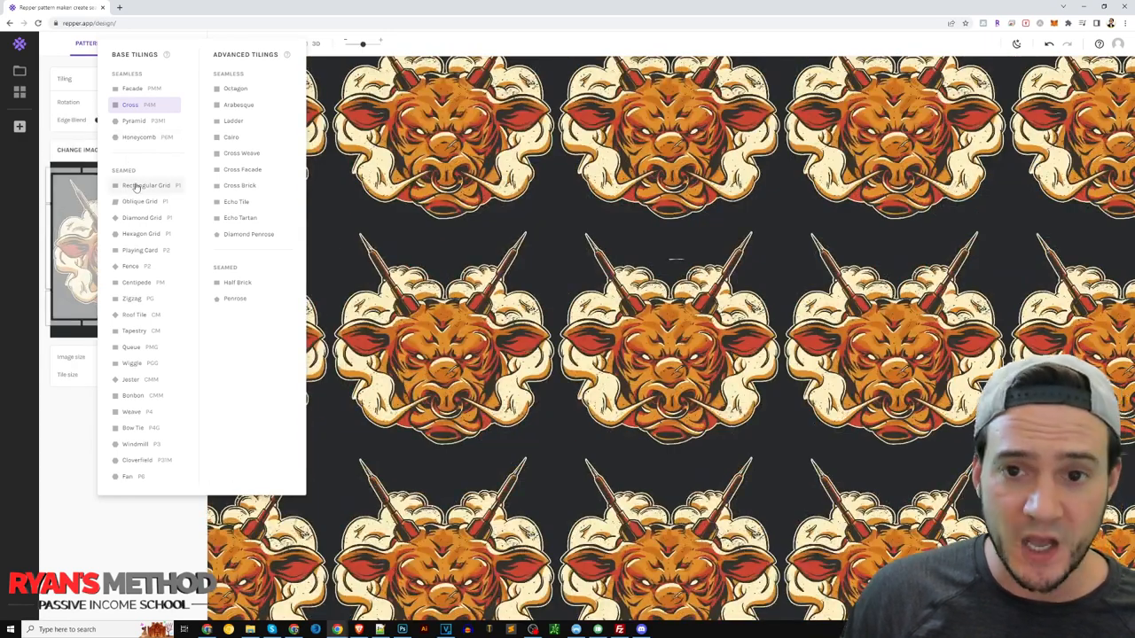
left_click(146, 186)
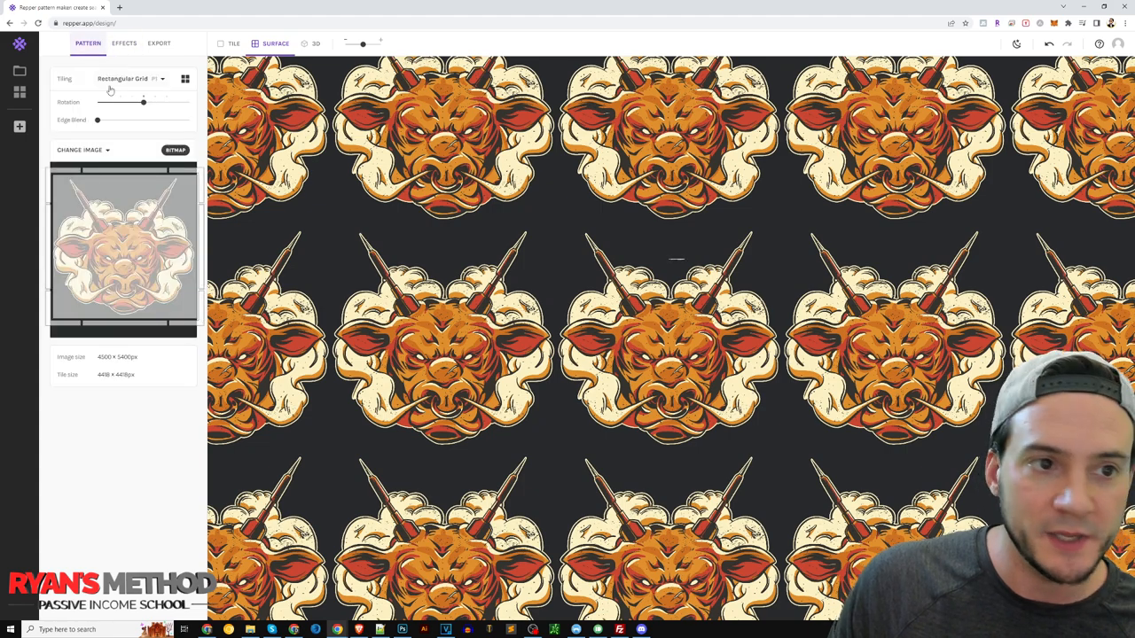
Step: Try square, diamond, spaced and mirrored base tilings, finishing on Cloverfield
left_click(131, 78)
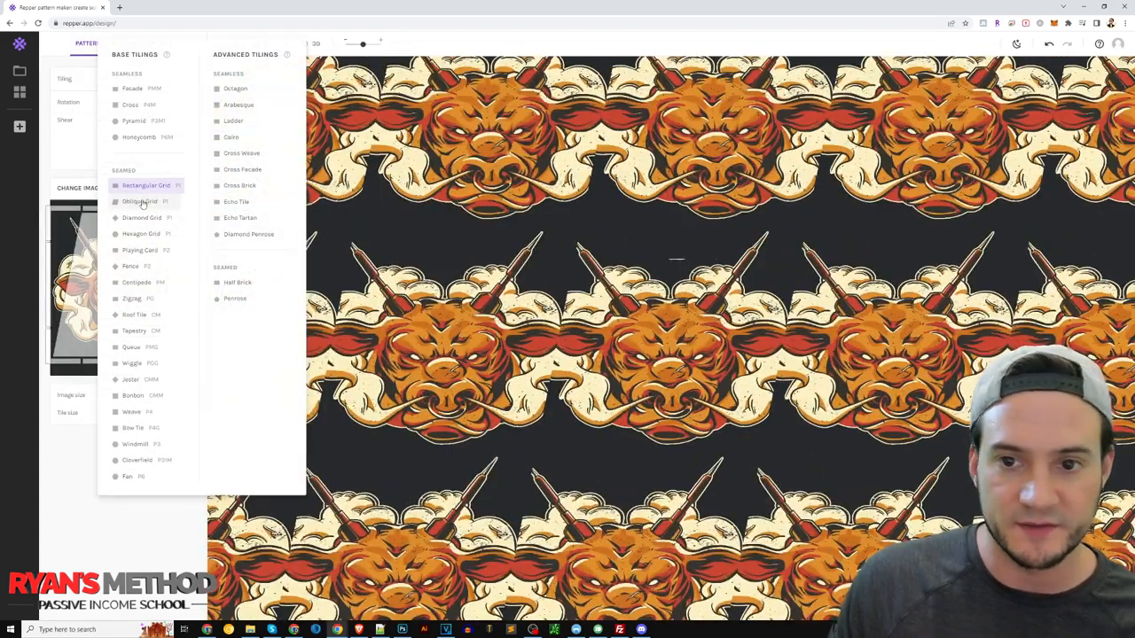
left_click(138, 202)
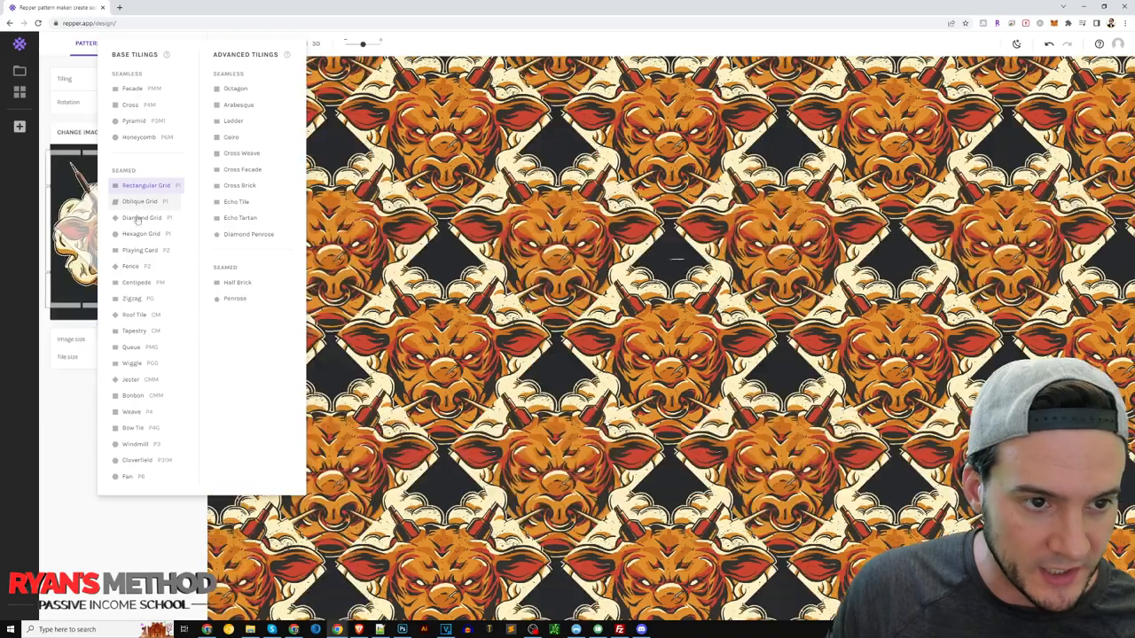
left_click(142, 235)
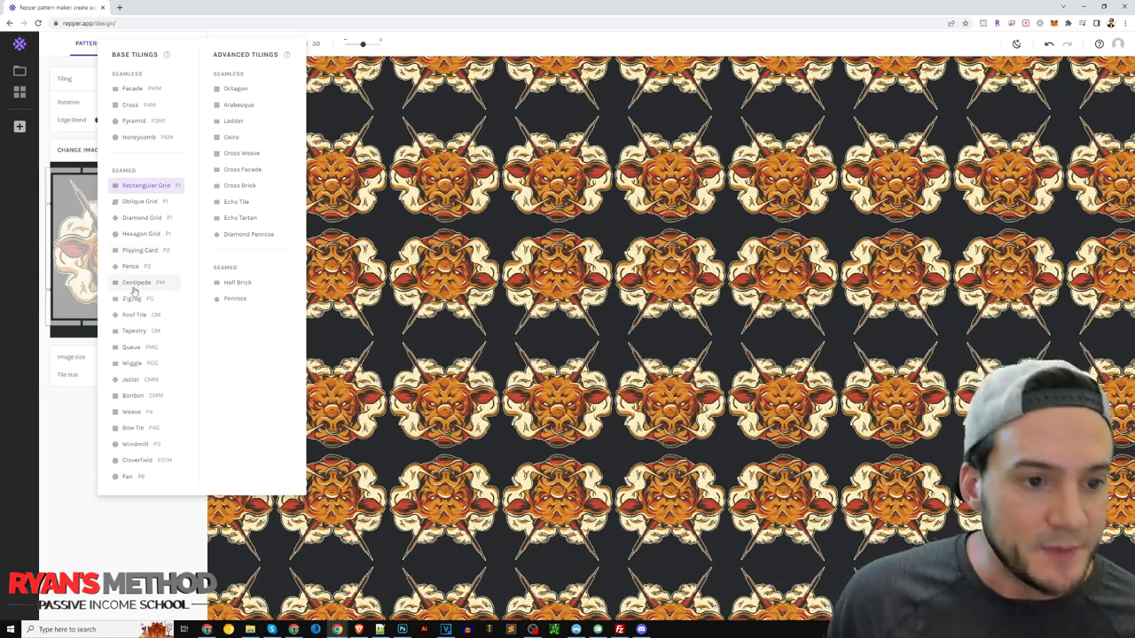
left_click(134, 316)
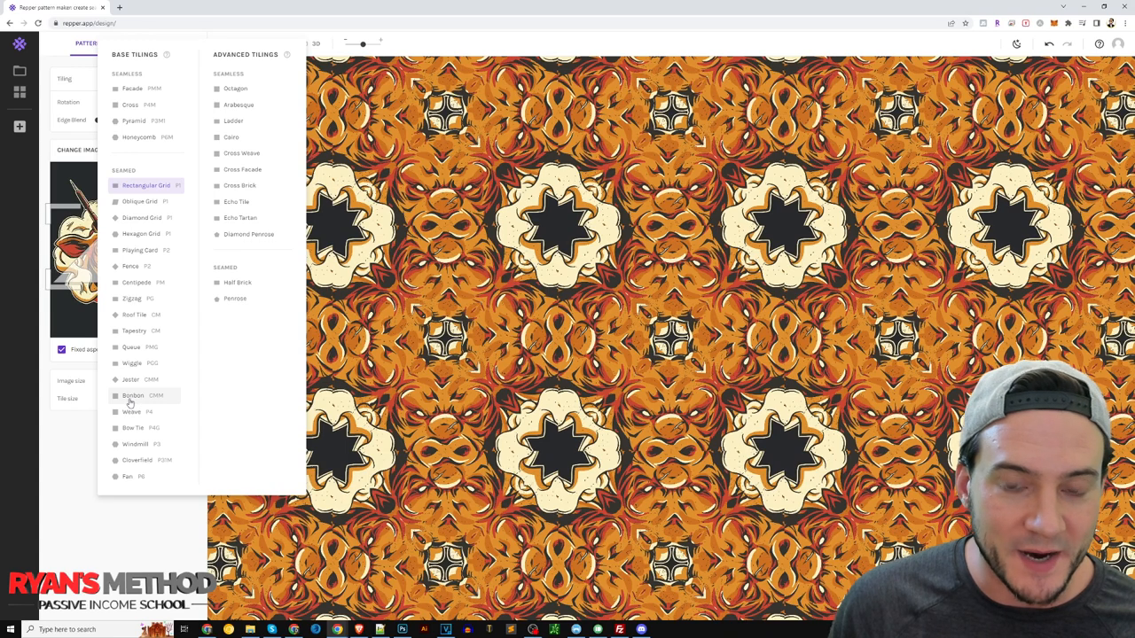
mouse_move(128, 404)
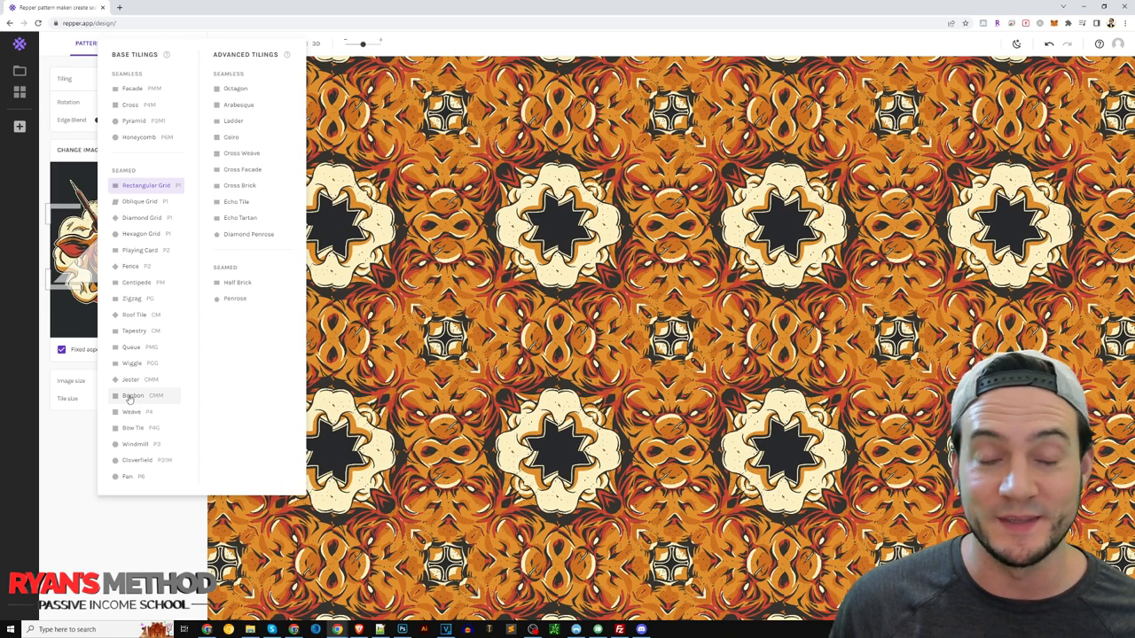
left_click(131, 411)
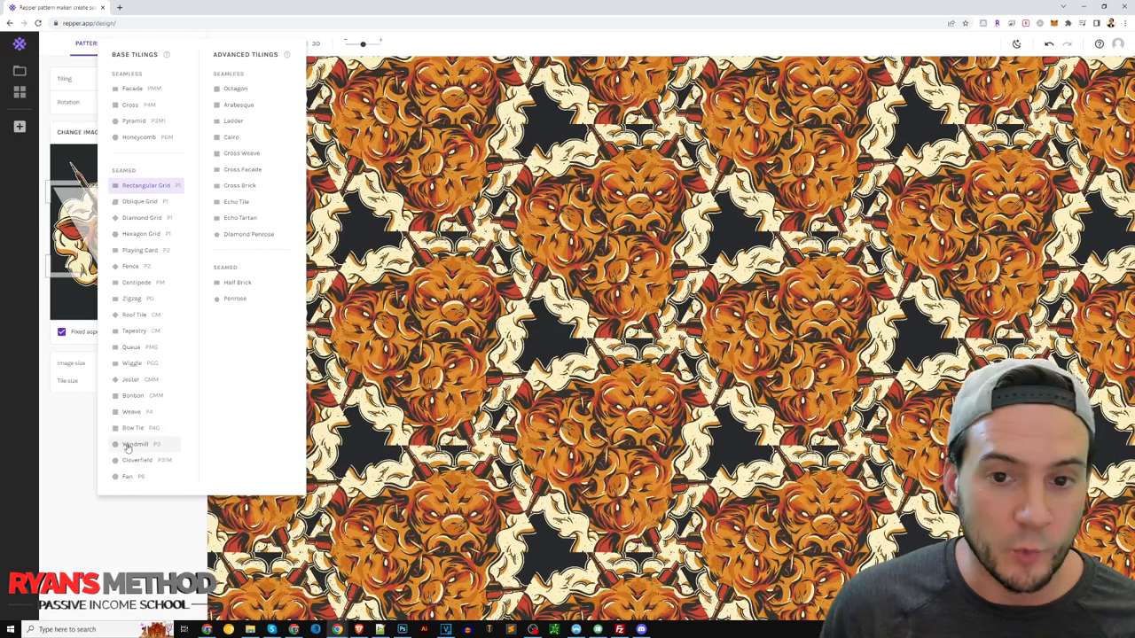
left_click(137, 461)
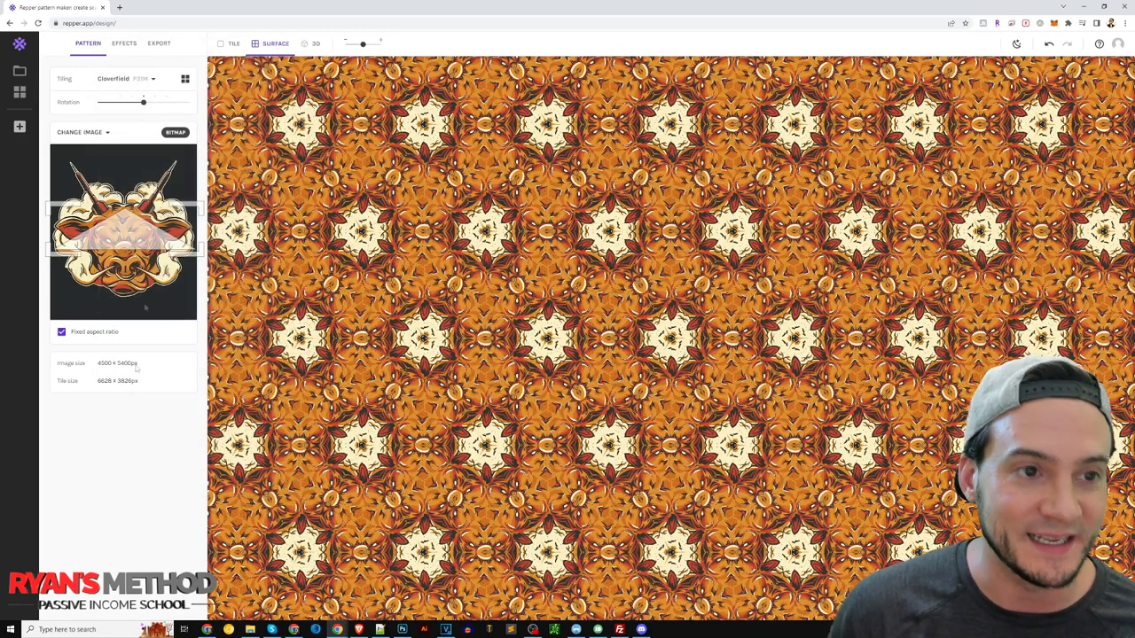
Step: Nudge the Rotation slider and return it to the original angle, leaving the Cloverfield repeat unchanged with the tiling list reopened
left_click_drag(143, 101, 136, 101)
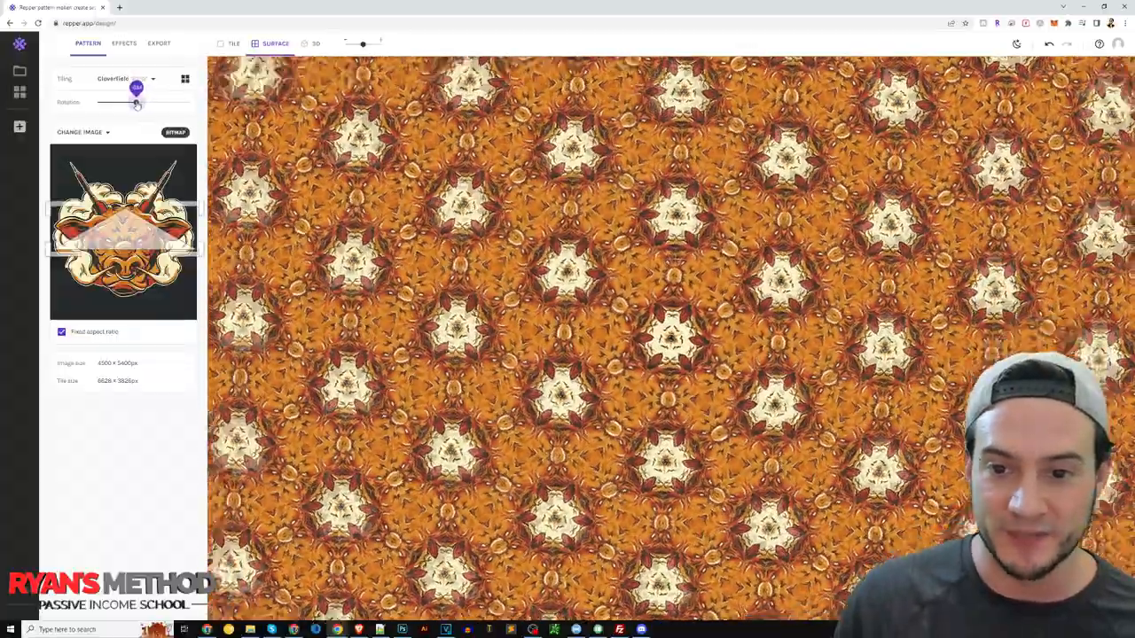
left_click_drag(135, 101, 142, 101)
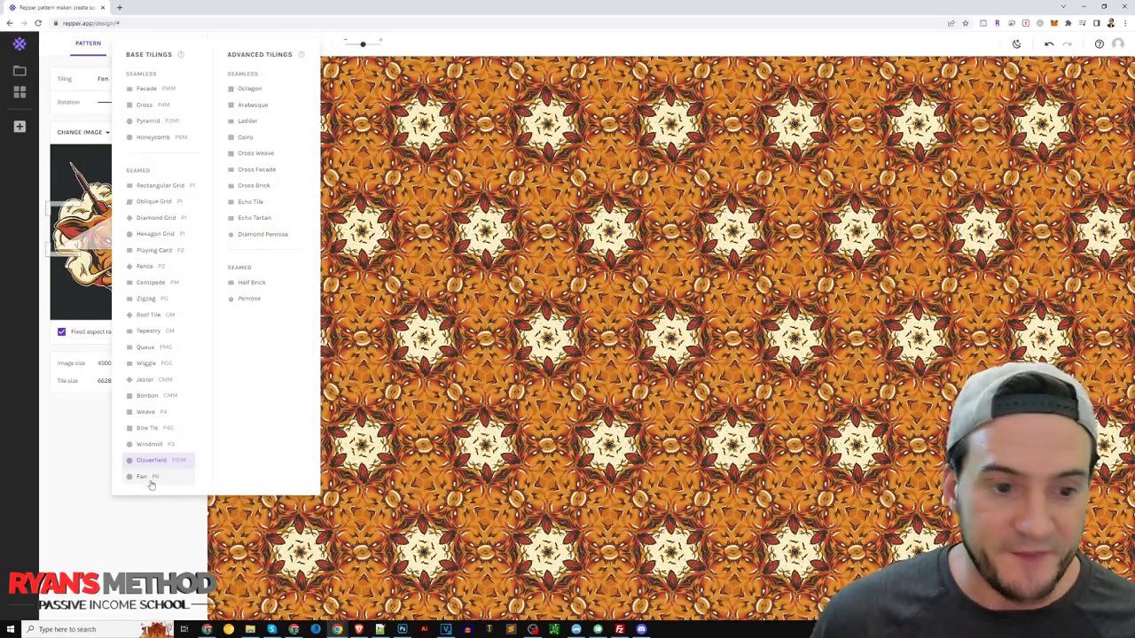
left_click(153, 462)
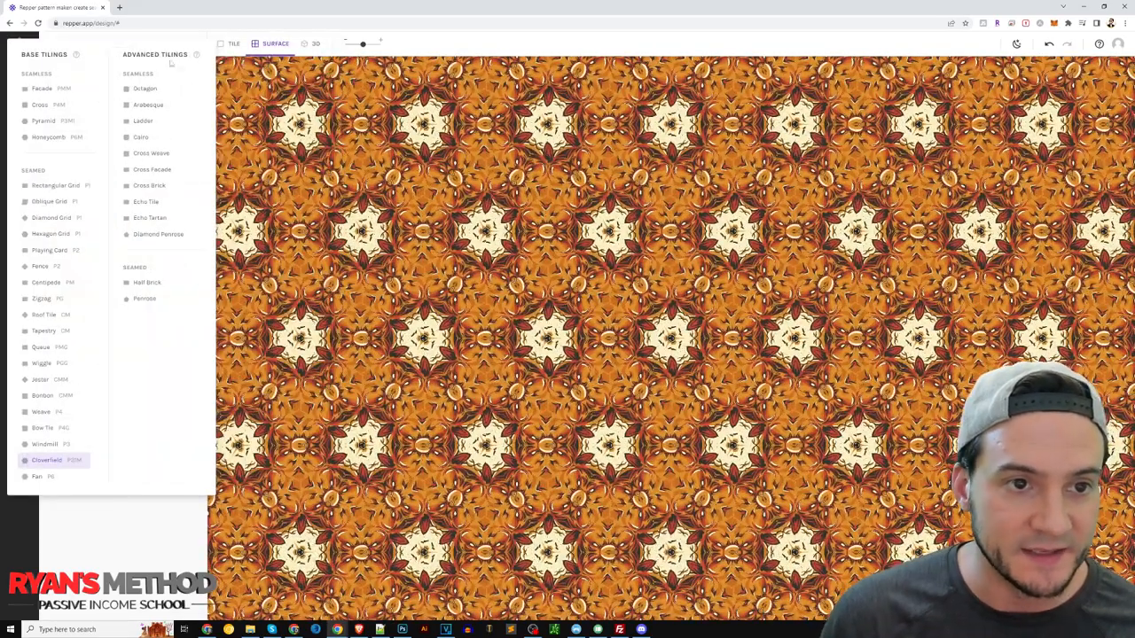
Step: Try the Octagon, Arabesque, Lattice, Cairo, Cross Weave, Cross Facade and Cross Brick advanced tilings in turn
left_click(145, 89)
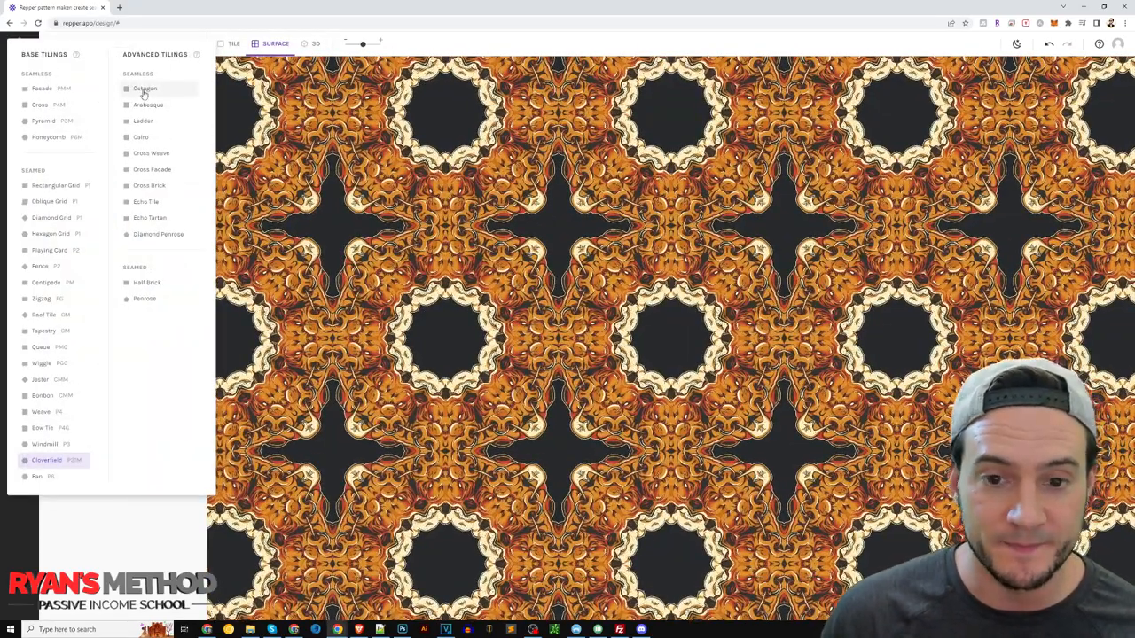
left_click(149, 105)
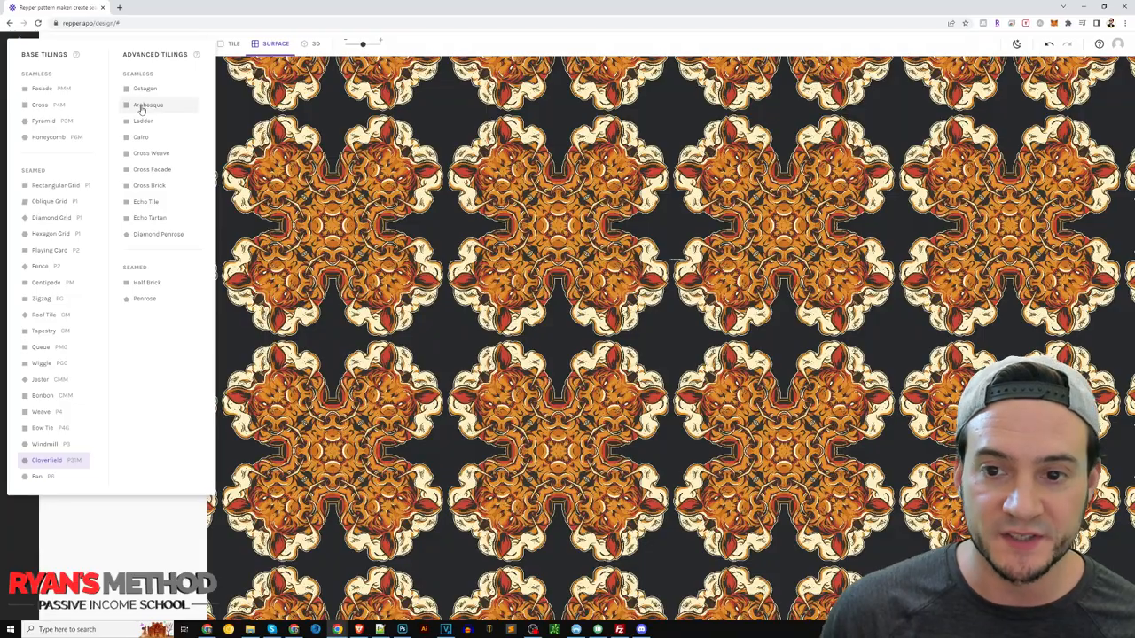
left_click(142, 120)
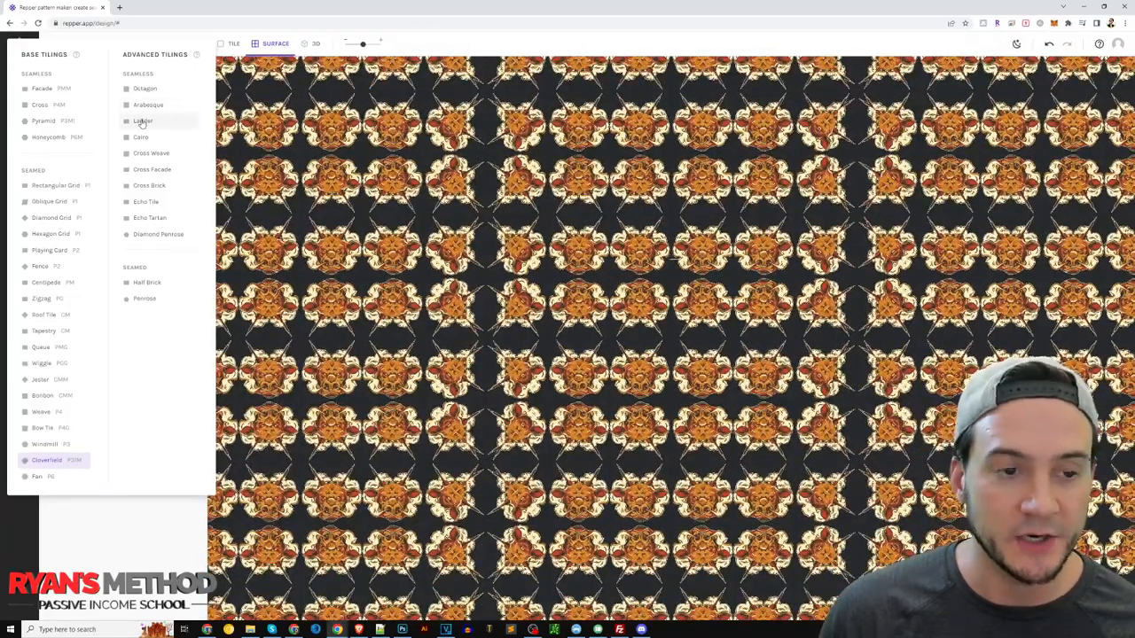
left_click(142, 138)
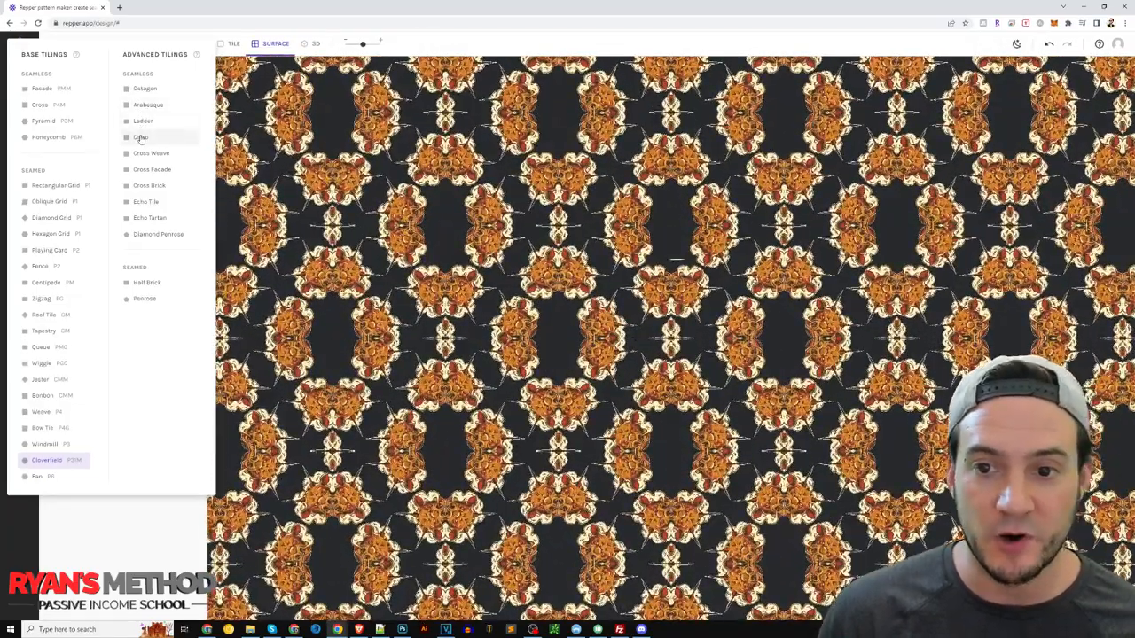
left_click(151, 153)
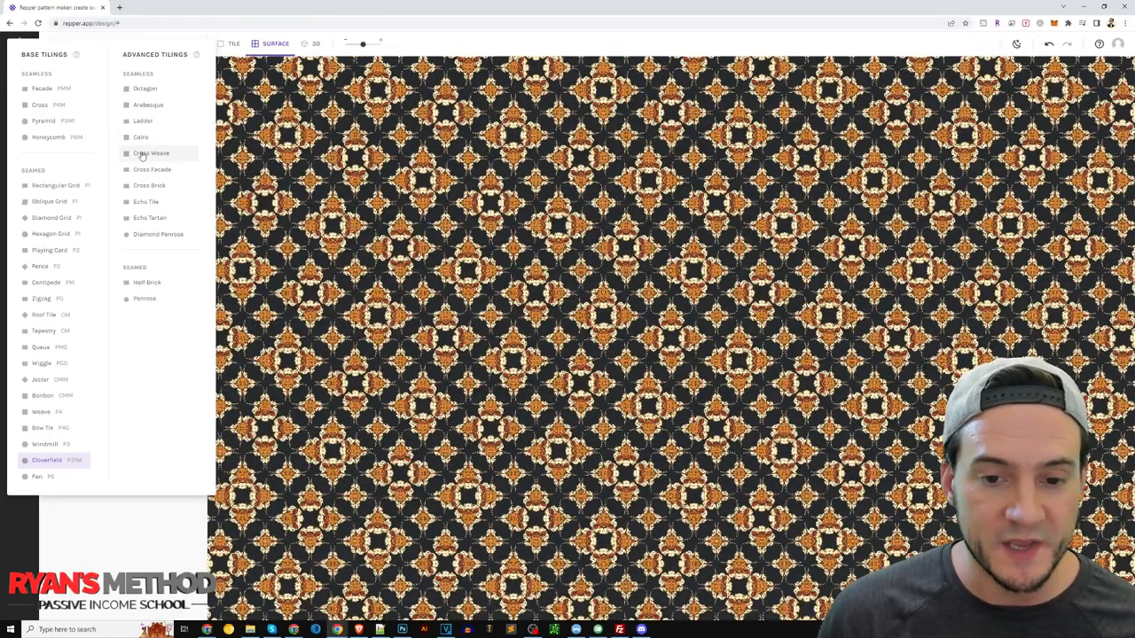
left_click(153, 170)
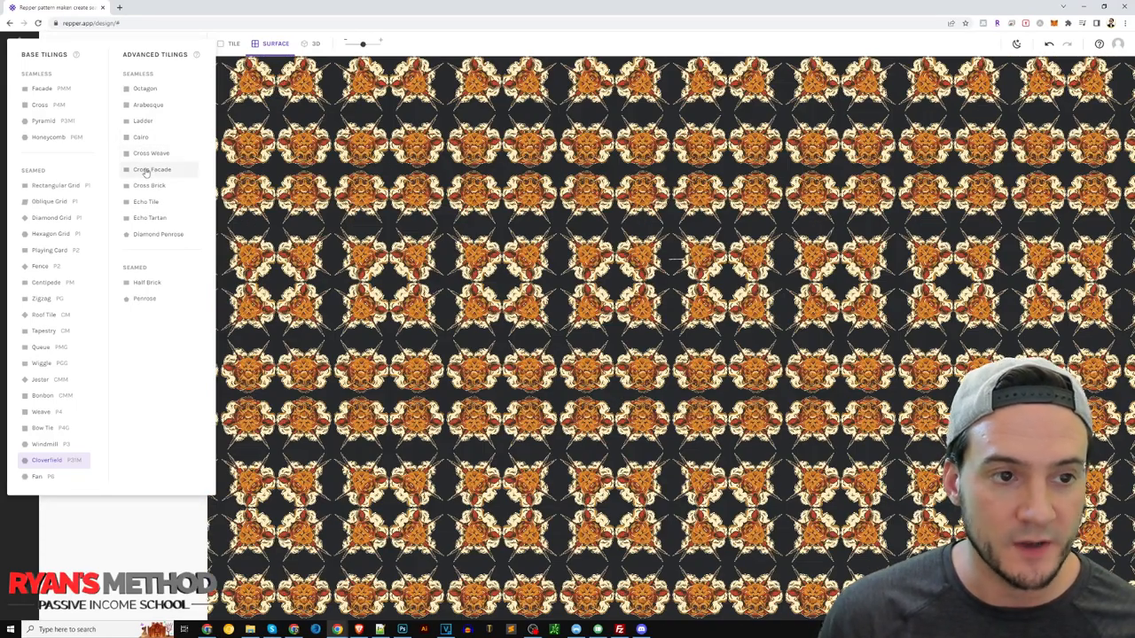
left_click(149, 186)
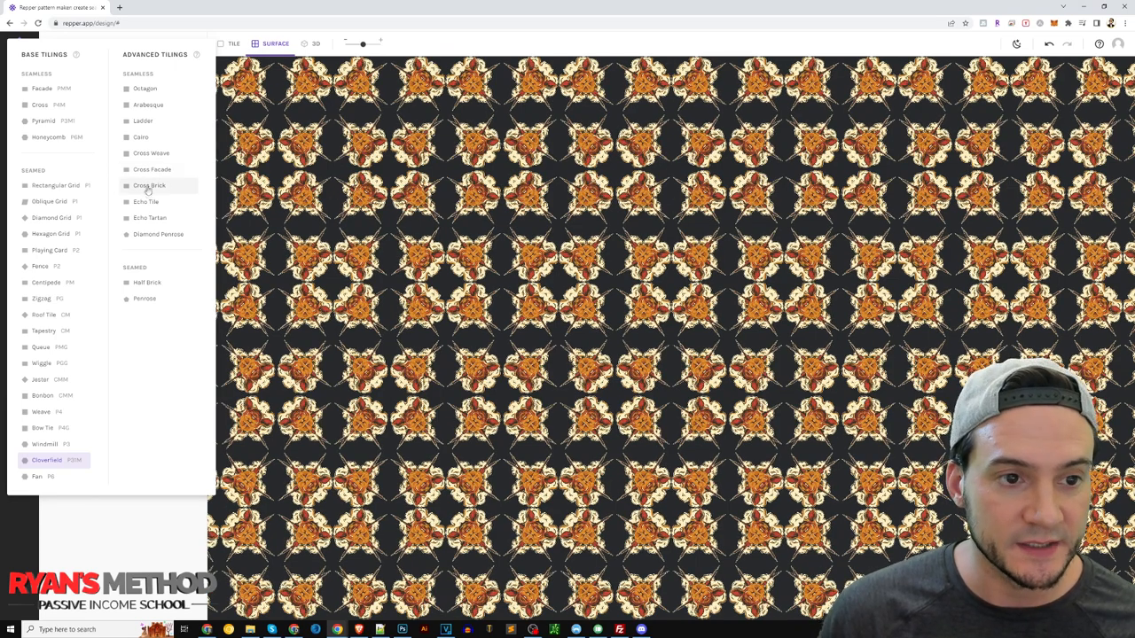
Step: Try Echo Tartan, Diamond Pennant and Half Brick, ending on the last sheared tiling's star-shaped chains
left_click(149, 217)
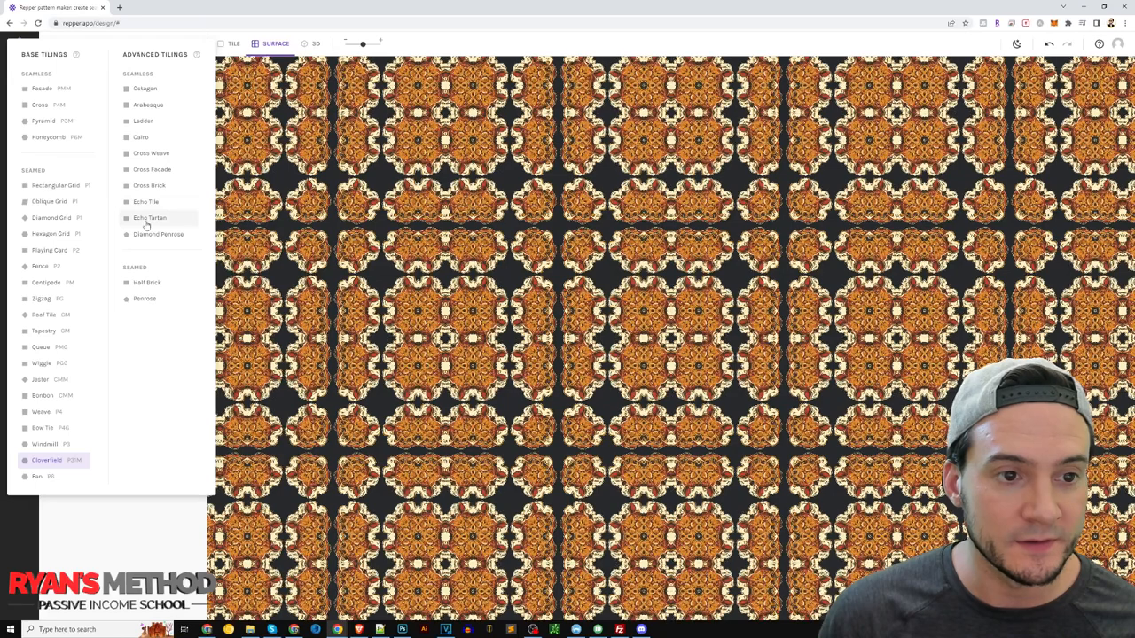
left_click(158, 234)
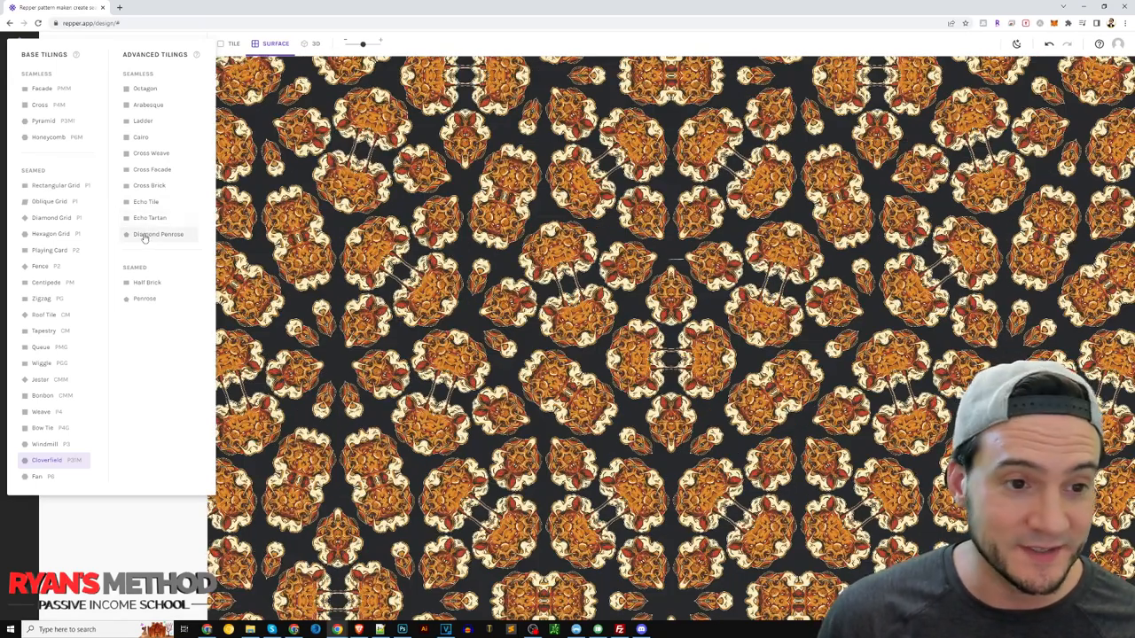
left_click(145, 282)
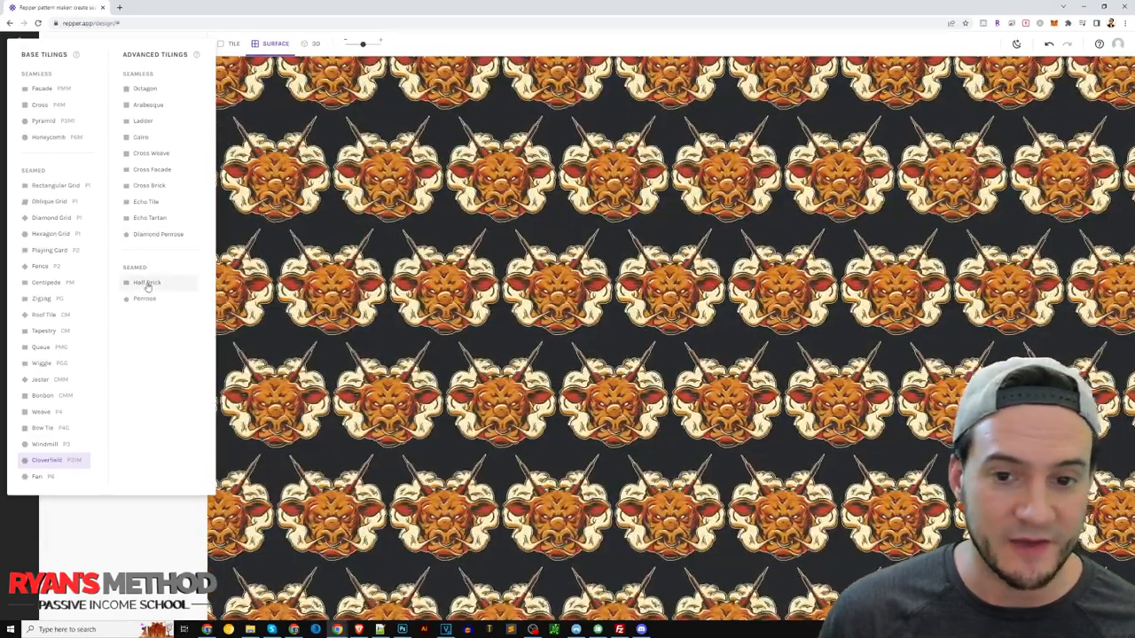
left_click(146, 298)
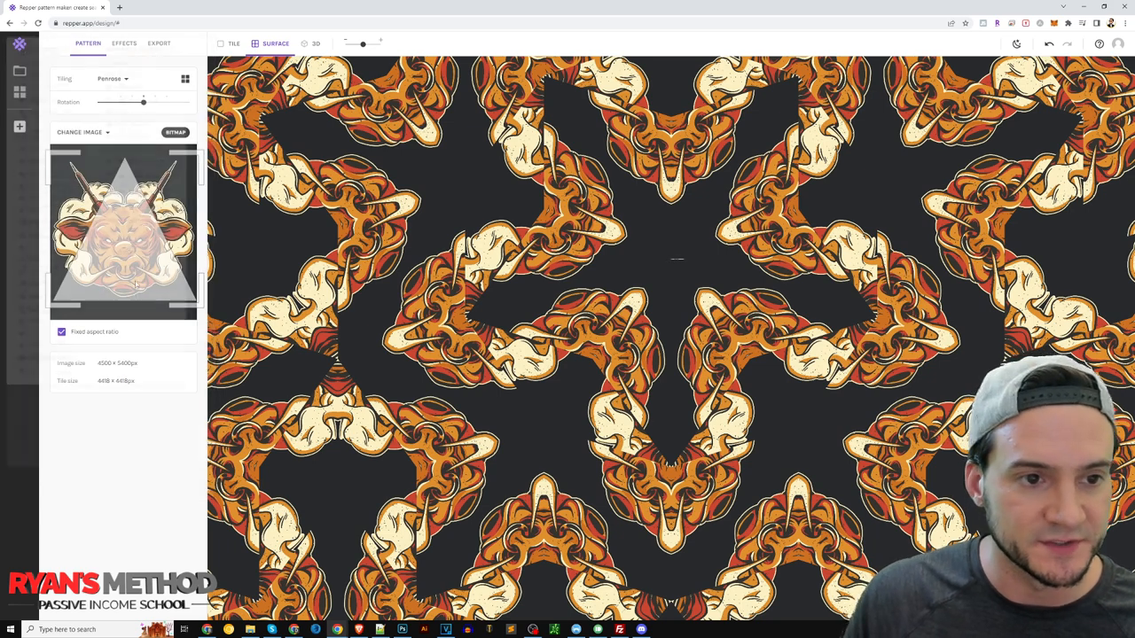
mouse_move(19, 72)
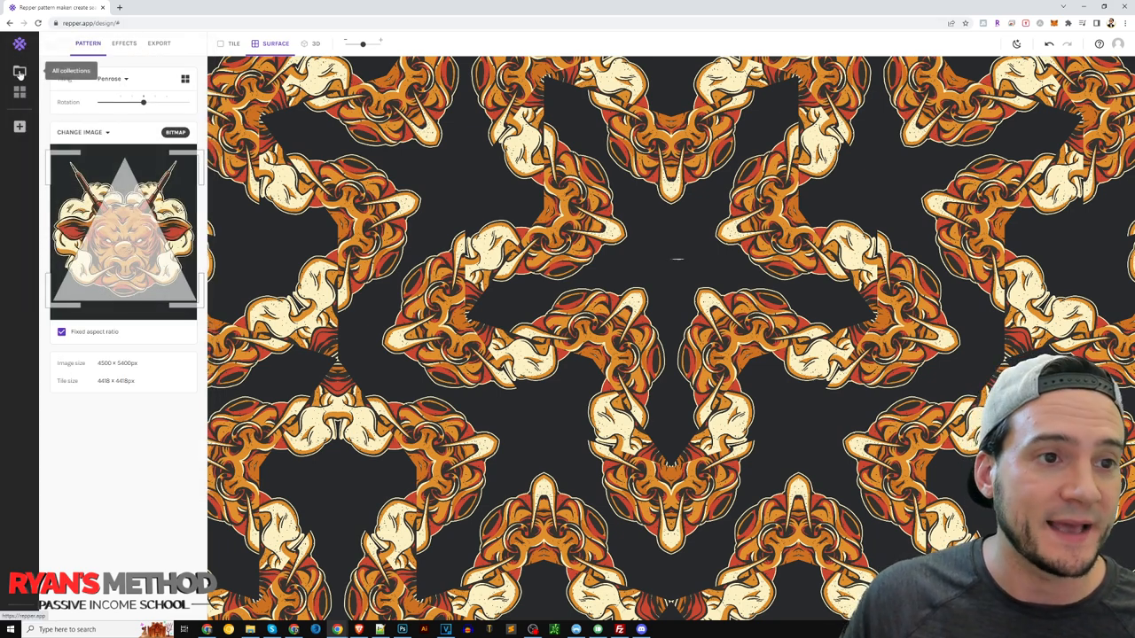
Step: Leave the bull pattern for the All collections page and load a Demo Project collection into the editor
left_click(20, 71)
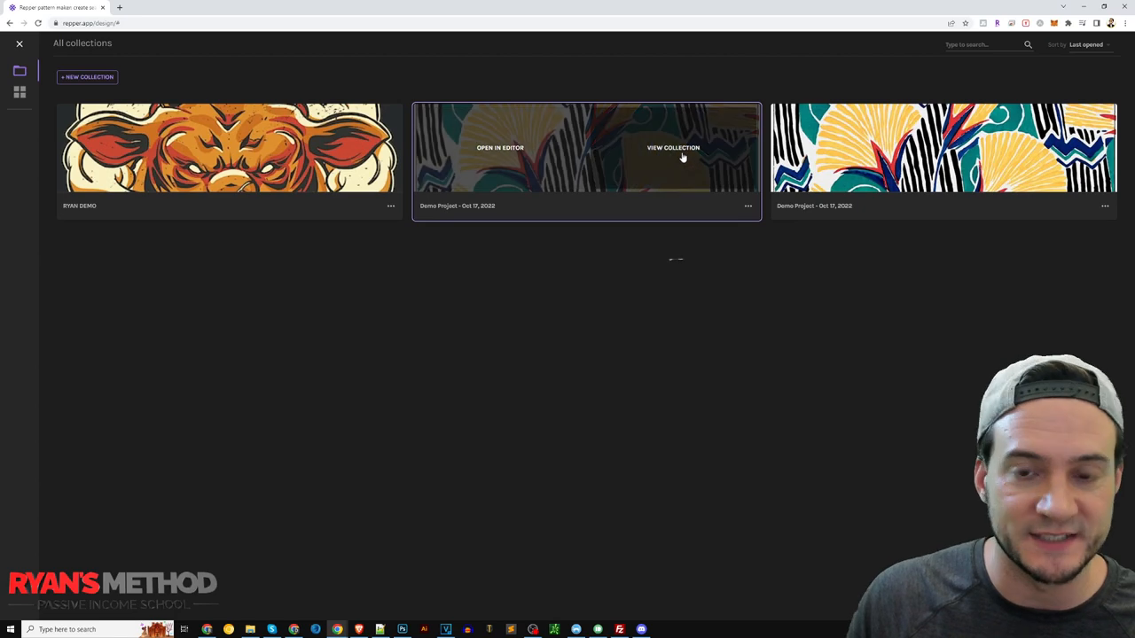
left_click(673, 148)
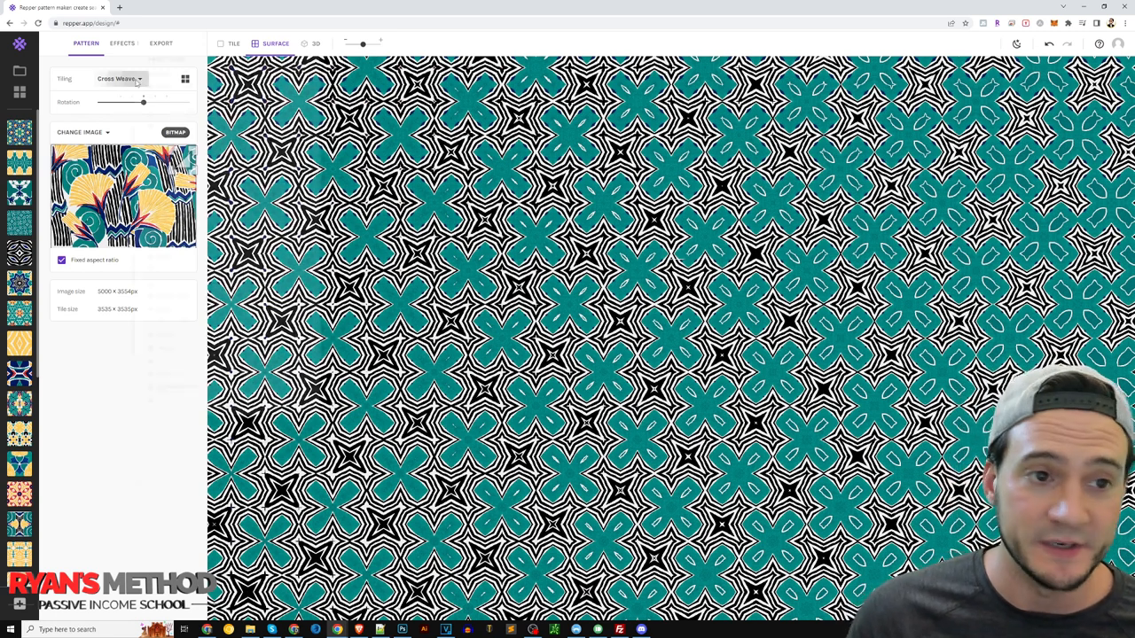
Step: Try the Pyramid tiling on the demo pattern, then settle on the Cross base tiling of octagon rings and teal stars
left_click(121, 78)
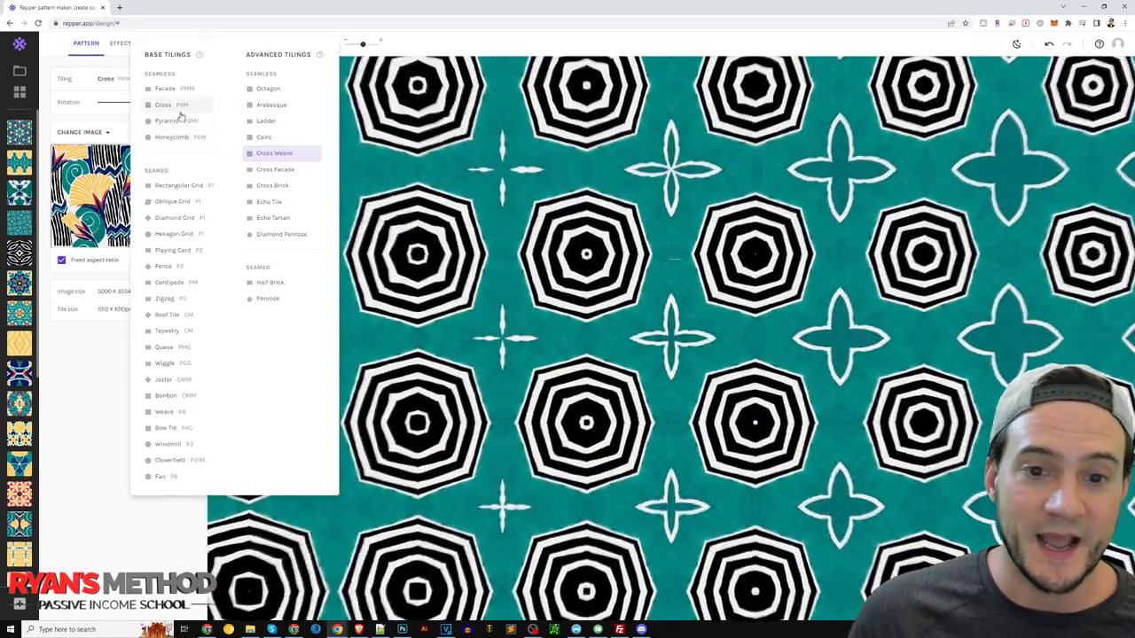
left_click(174, 120)
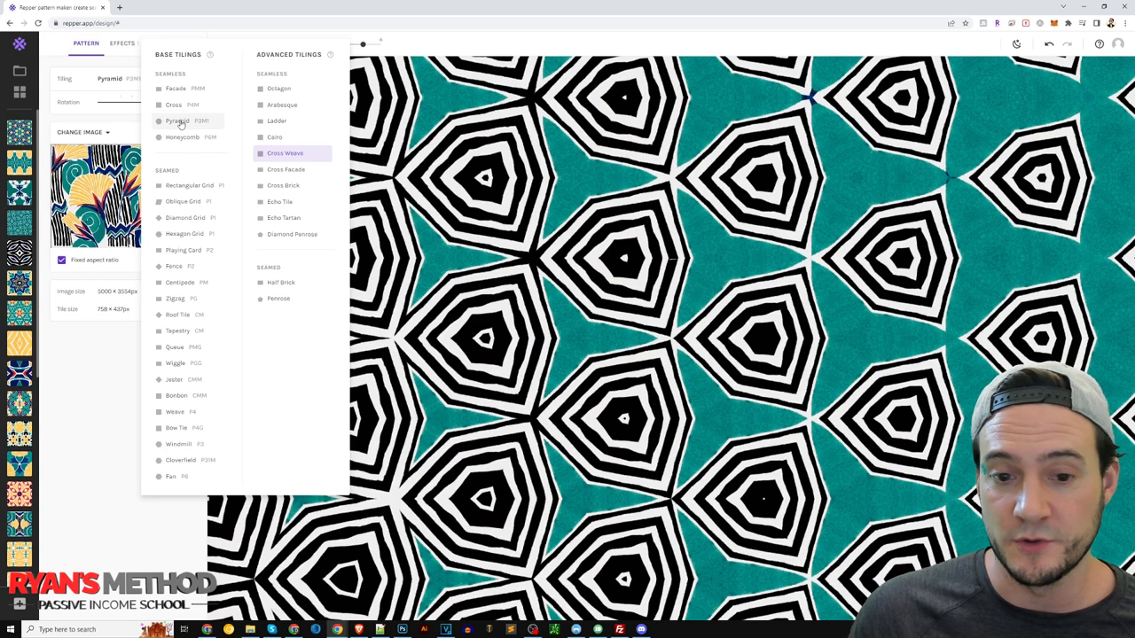
left_click(174, 105)
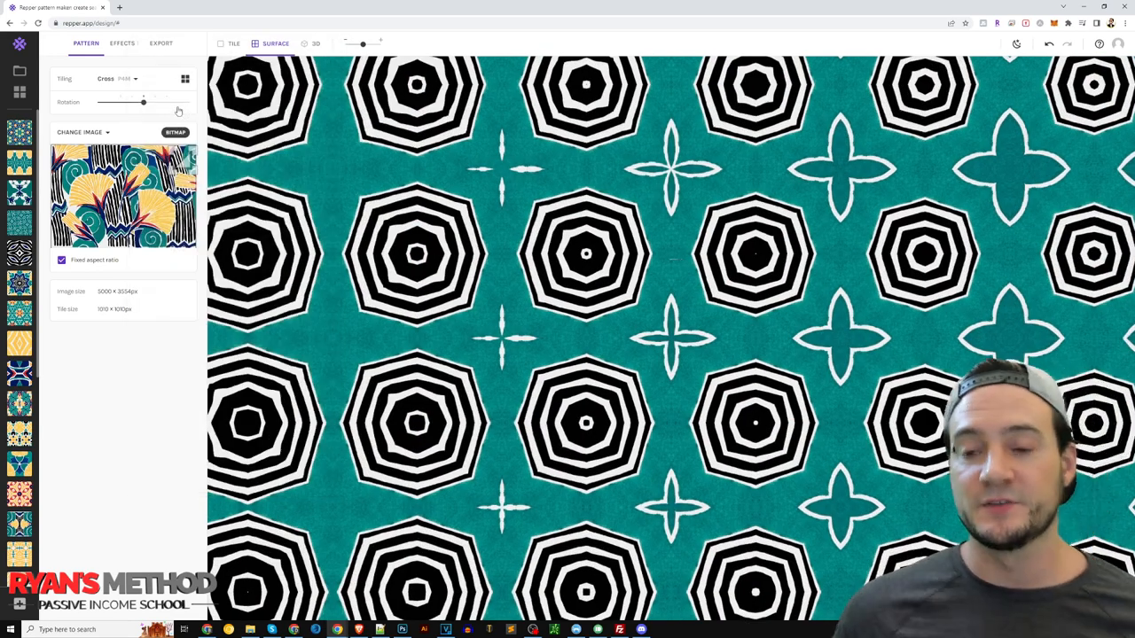